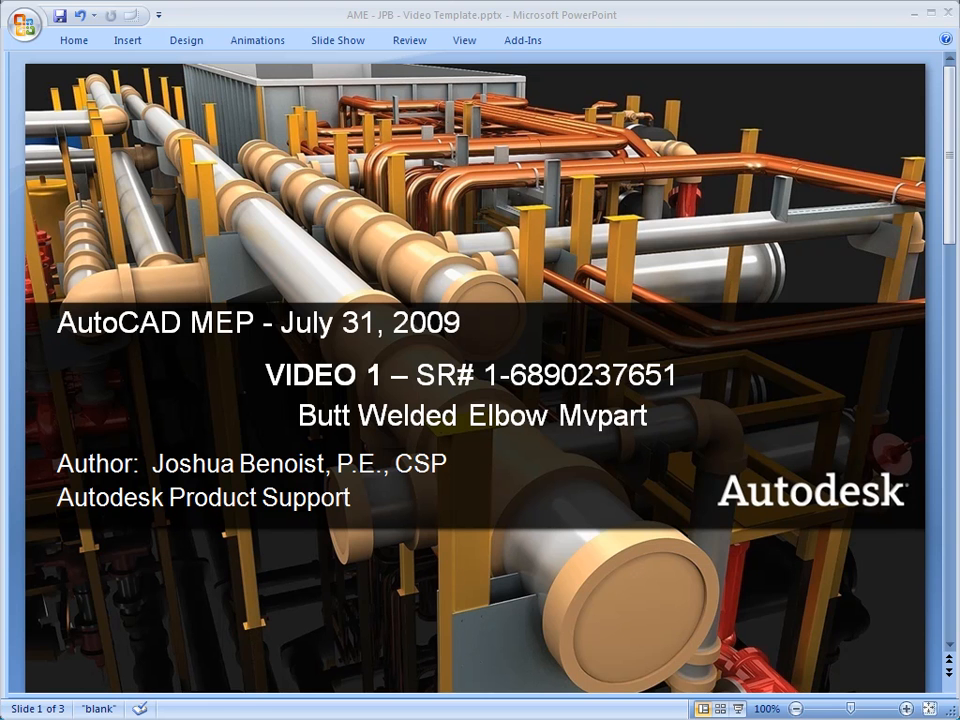
pyautogui.moveTo(924, 658)
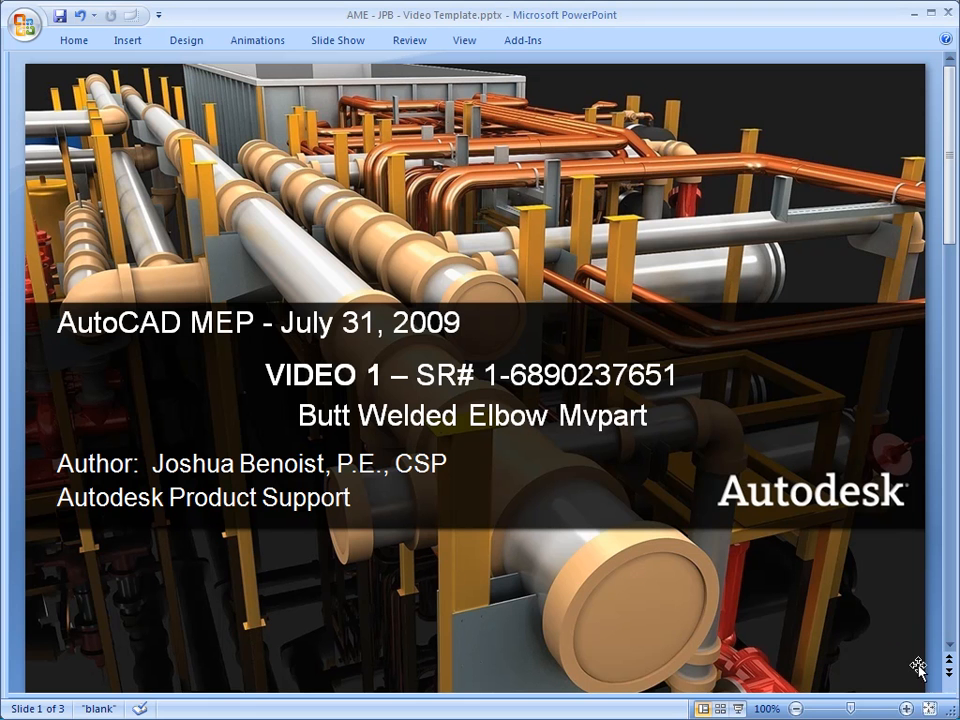
# Advance to slide 2 quoting the customer's SR butt-welded elbow problem statement.
pyautogui.scroll(-3)
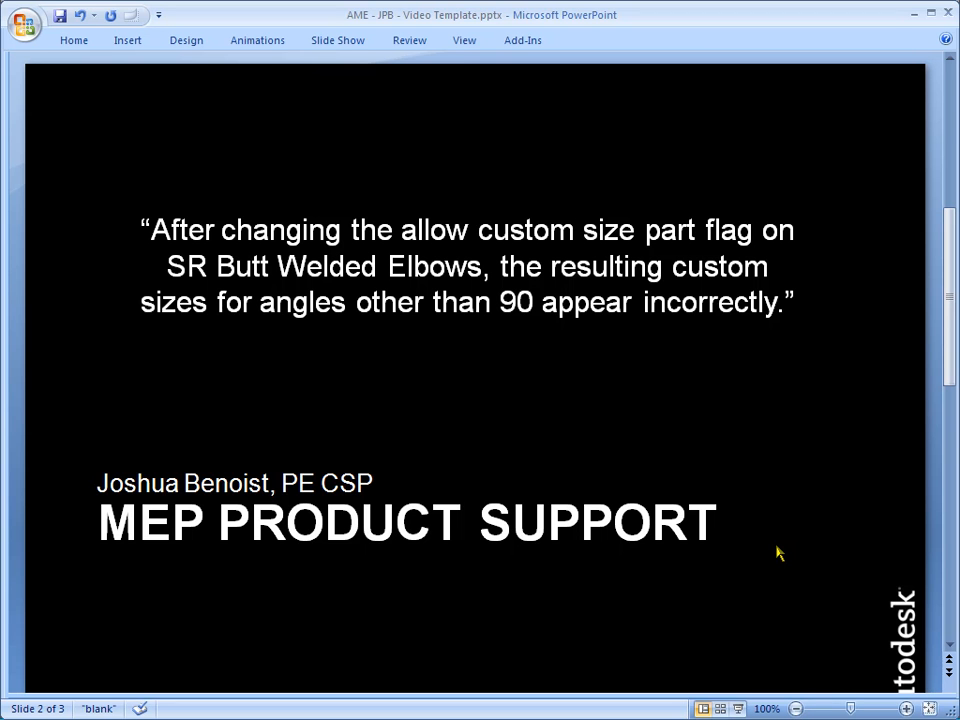
pyautogui.moveTo(912, 12)
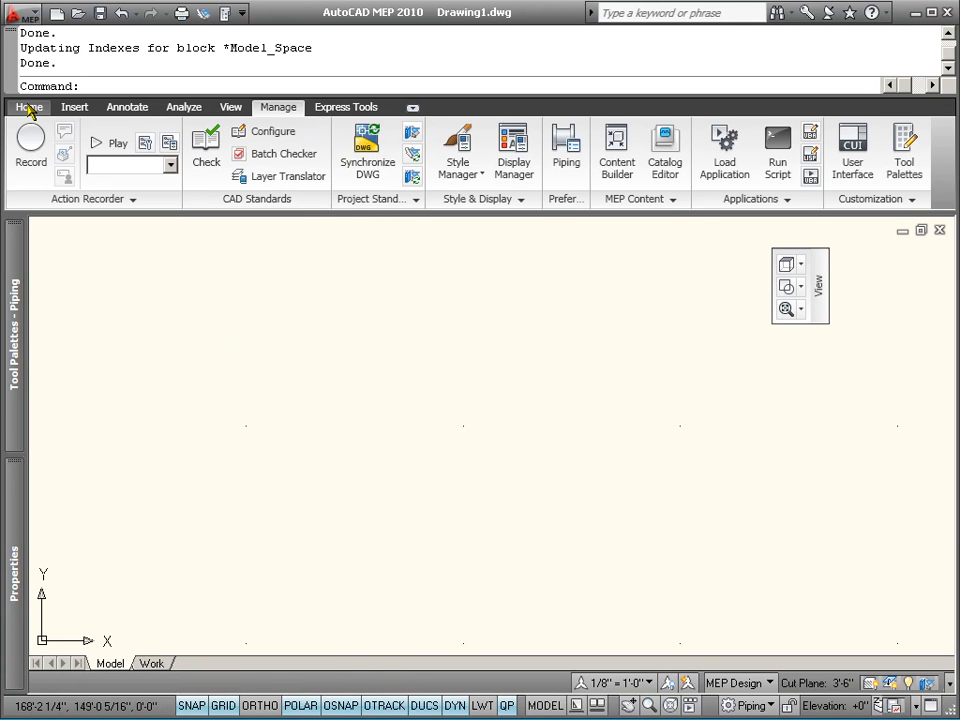
# Start adding a 12" butt-welded pipe from the Home tools and reveal its Routing Options.
pyautogui.click(28, 108)
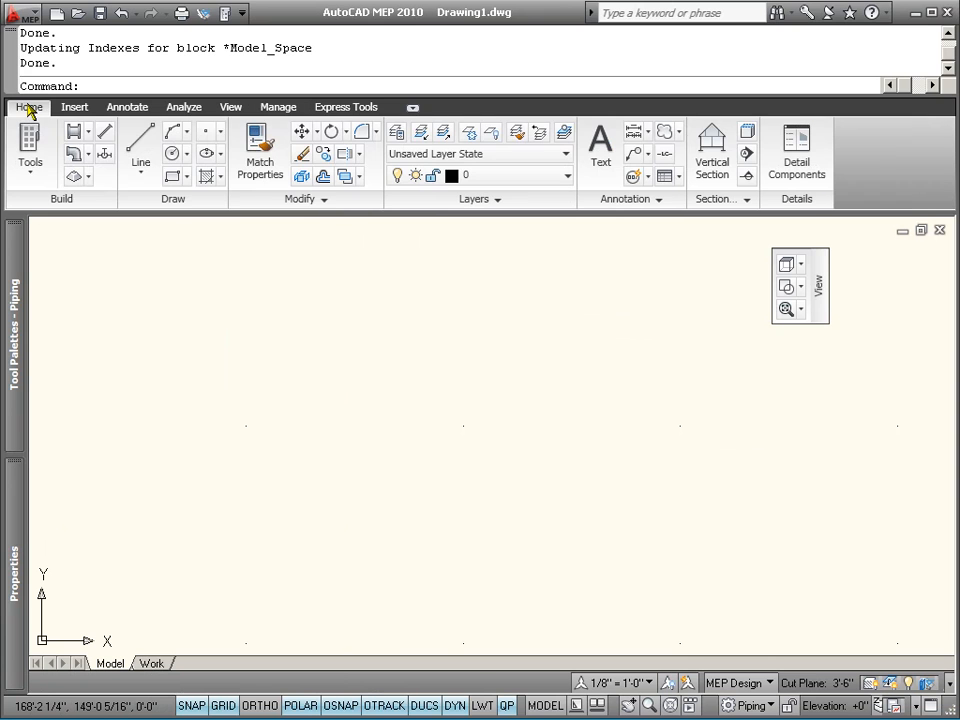
pyautogui.moveTo(78, 132)
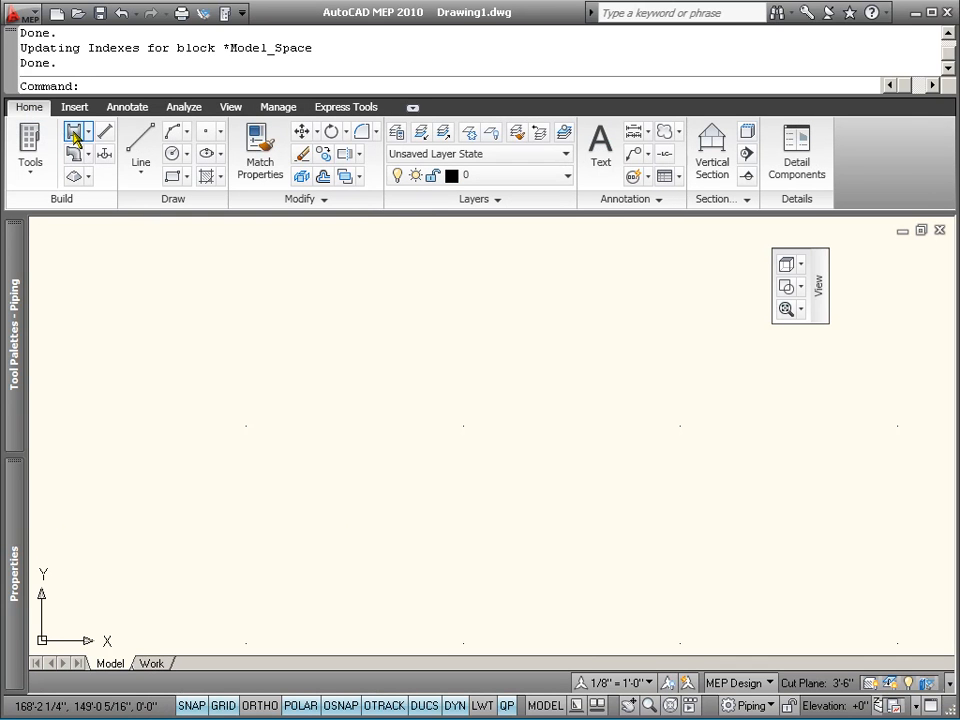
pyautogui.click(76, 132)
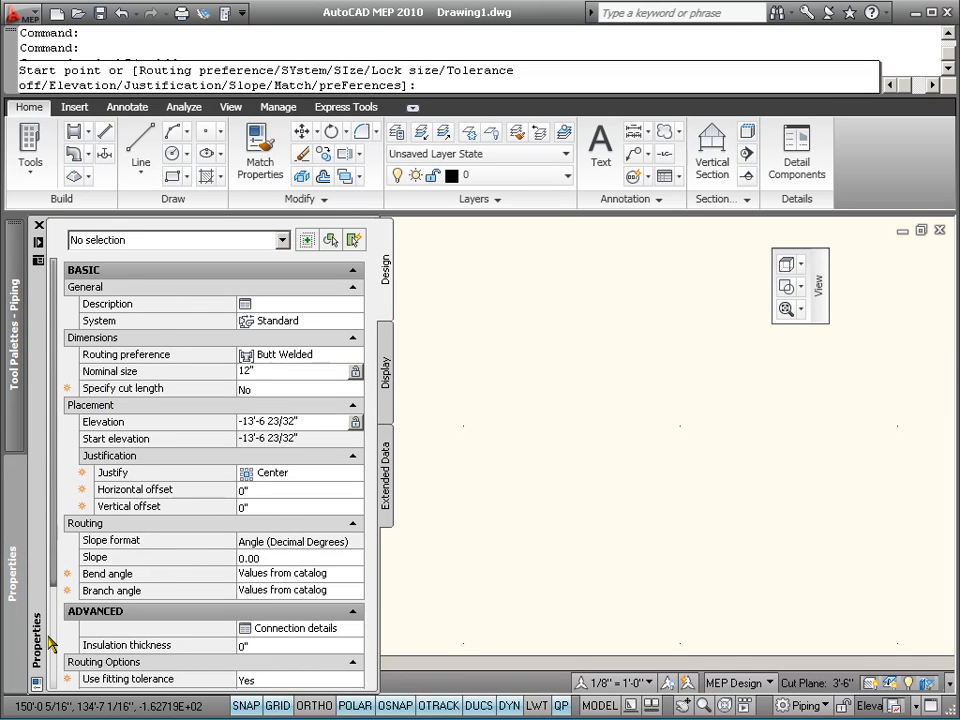
pyautogui.scroll(-3)
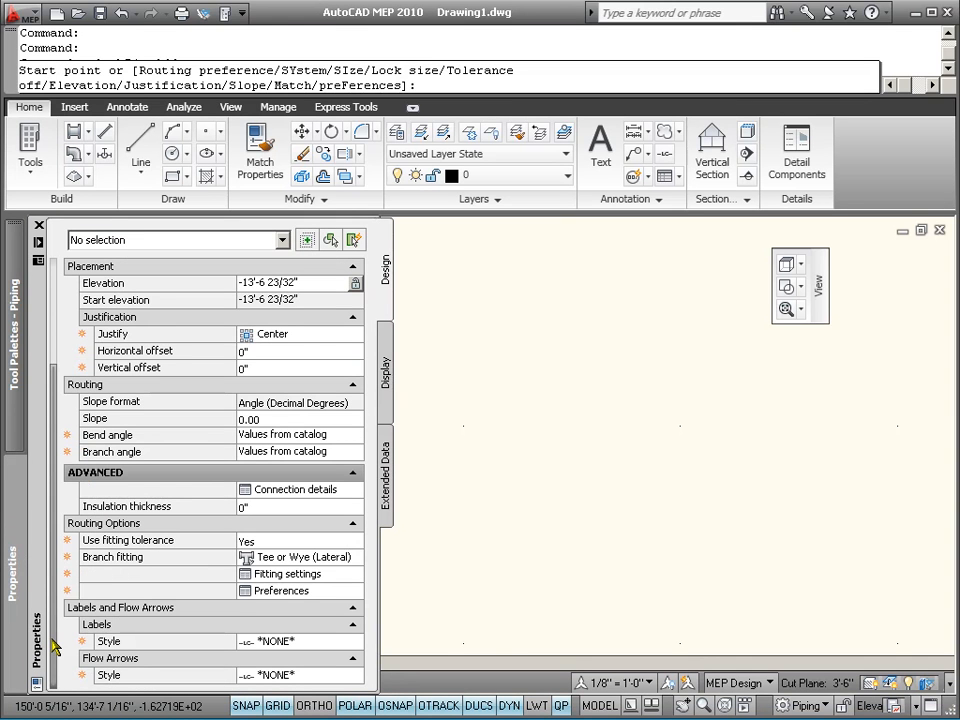
pyautogui.moveTo(248, 584)
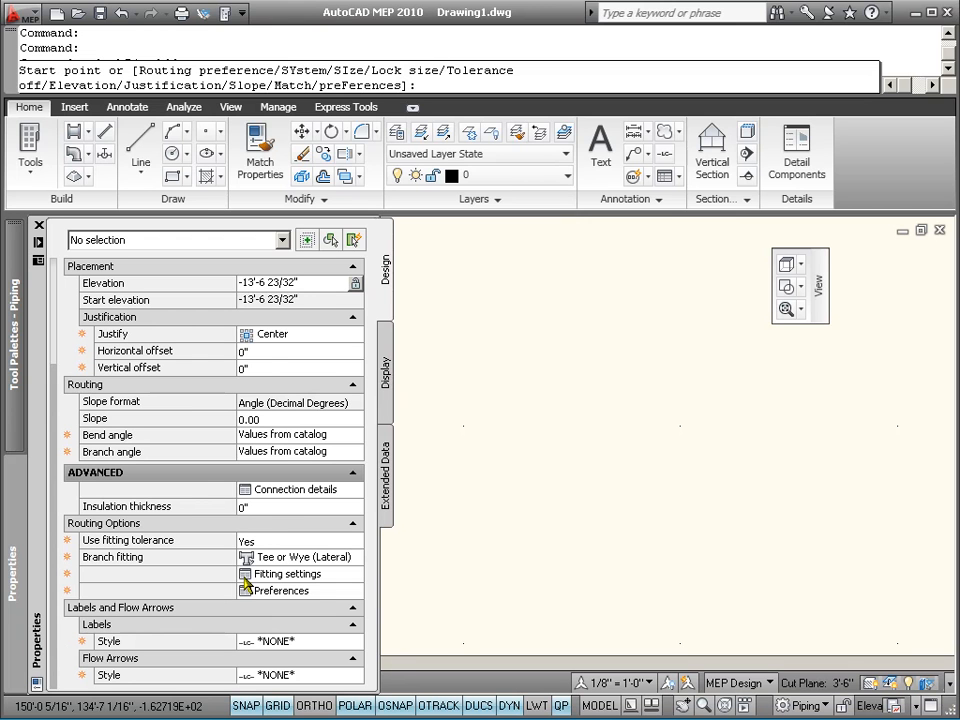
# Set the routing elbow fitting to Butt Welded - LR Elbow and accept.
pyautogui.click(288, 572)
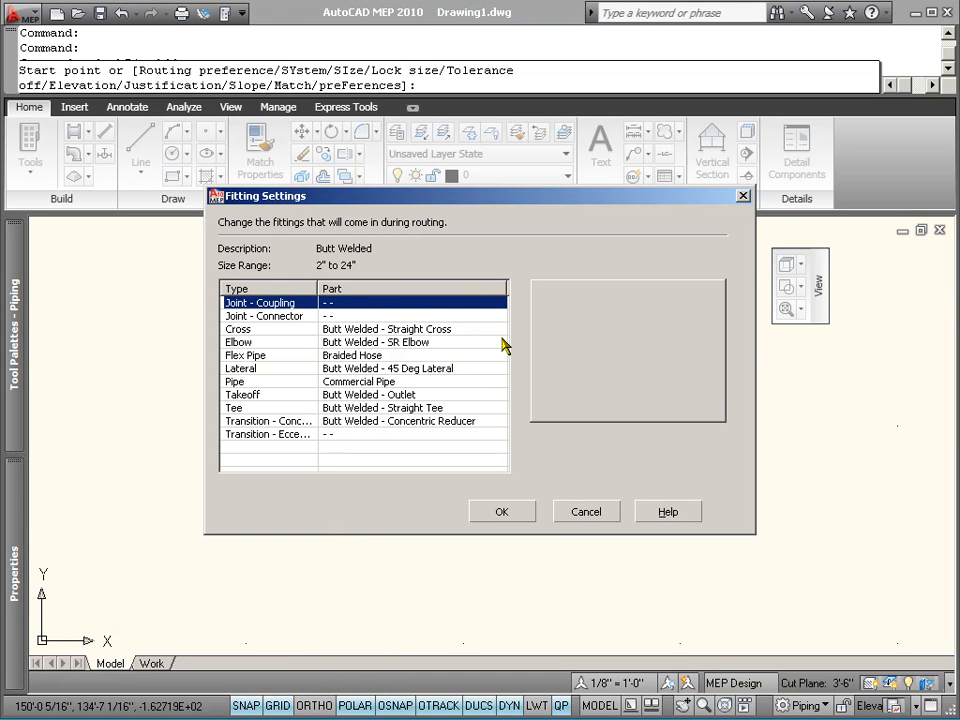
pyautogui.click(496, 342)
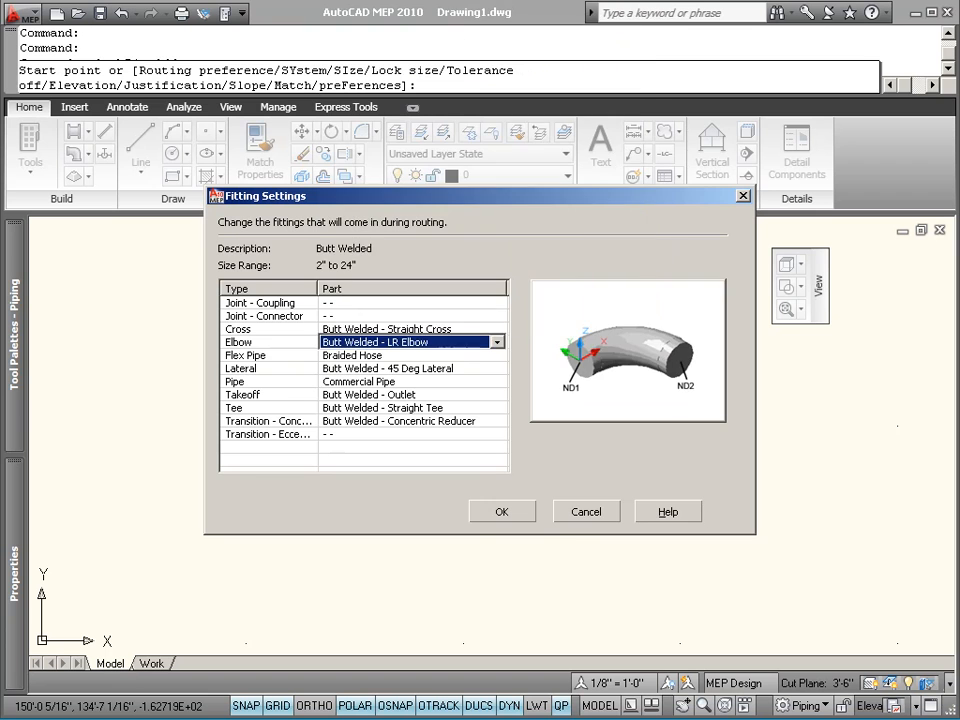
pyautogui.click(502, 512)
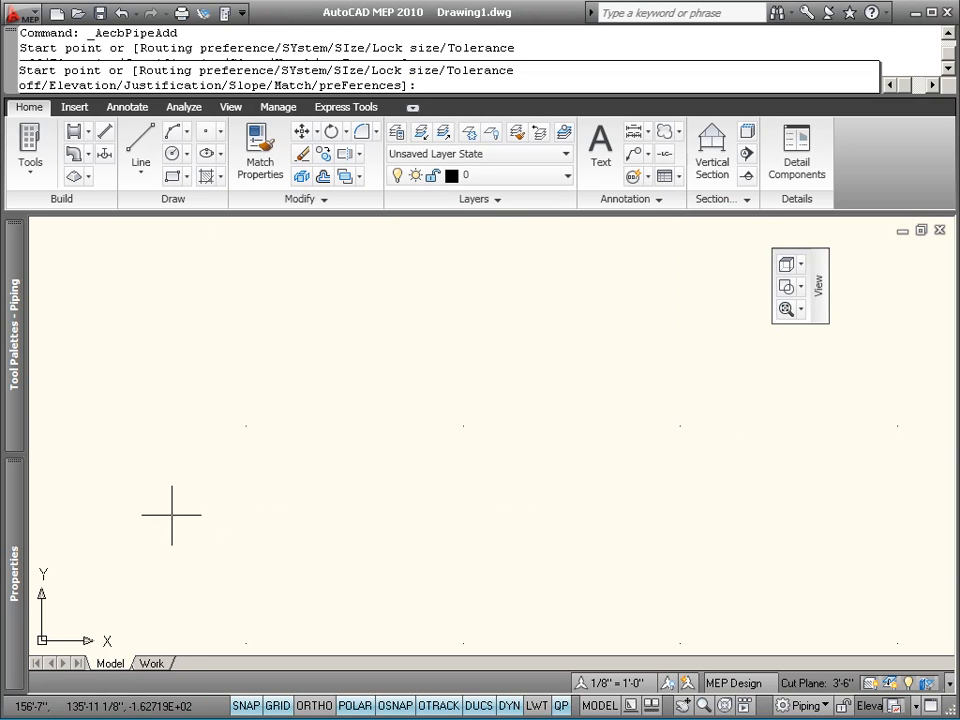
pyautogui.moveTo(340, 408)
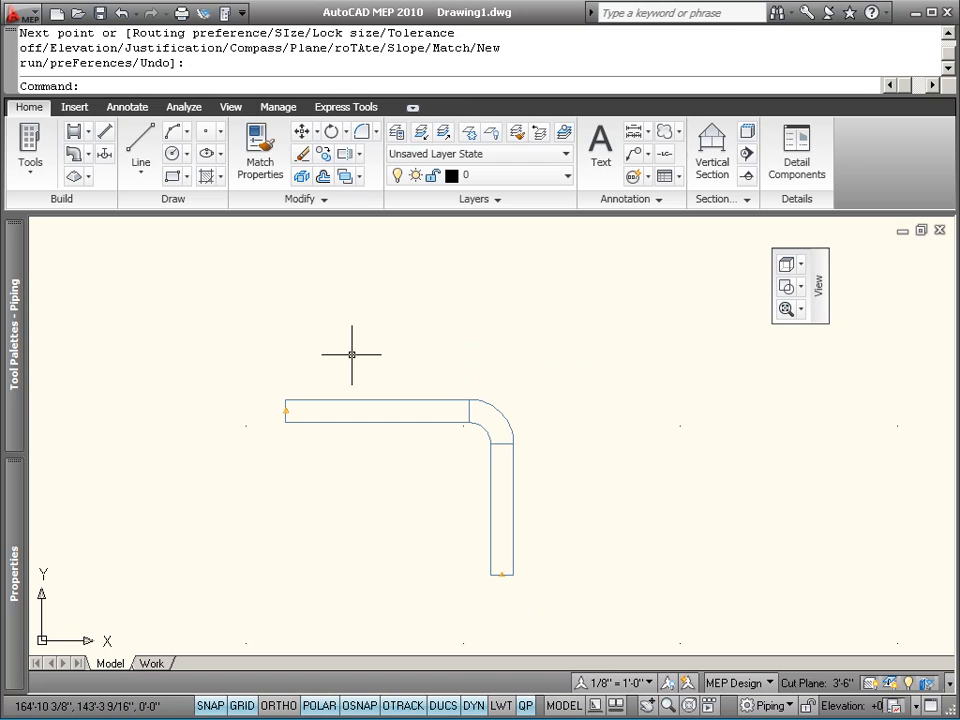
# Finish the 90° pipe run, draw the parallel 45° run and end the command.
pyautogui.rightClick(352, 356)
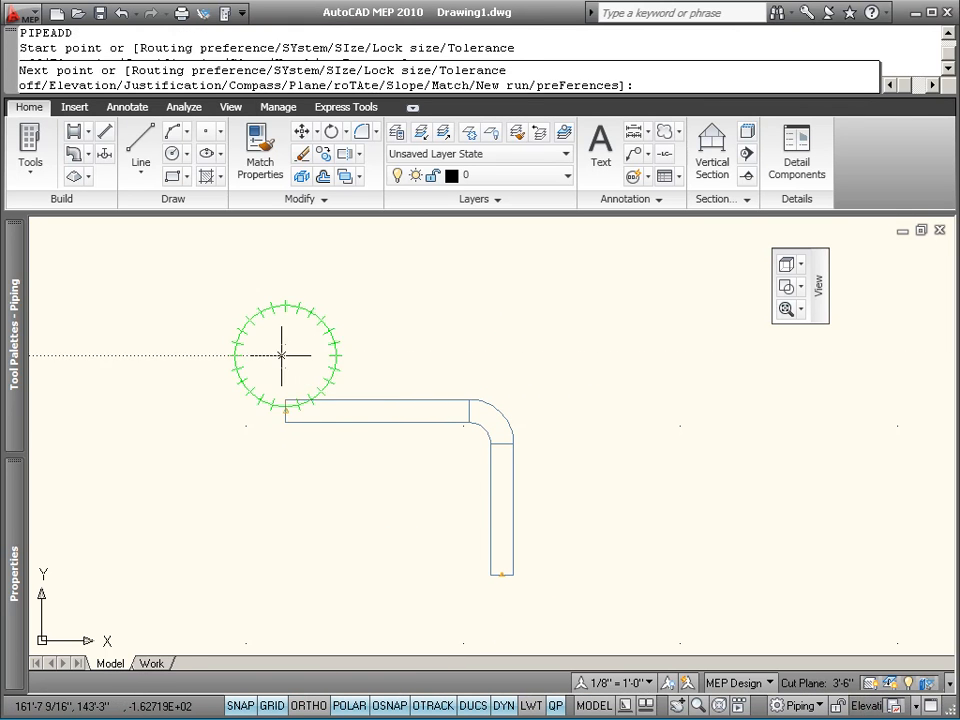
pyautogui.moveTo(468, 412)
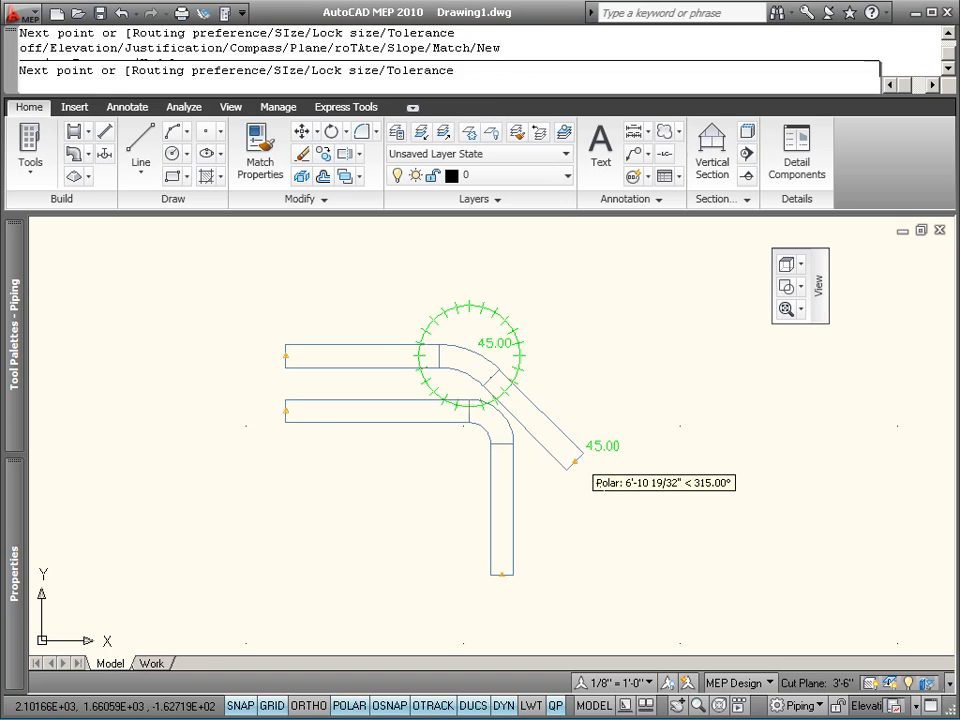
pyautogui.press('Escape')
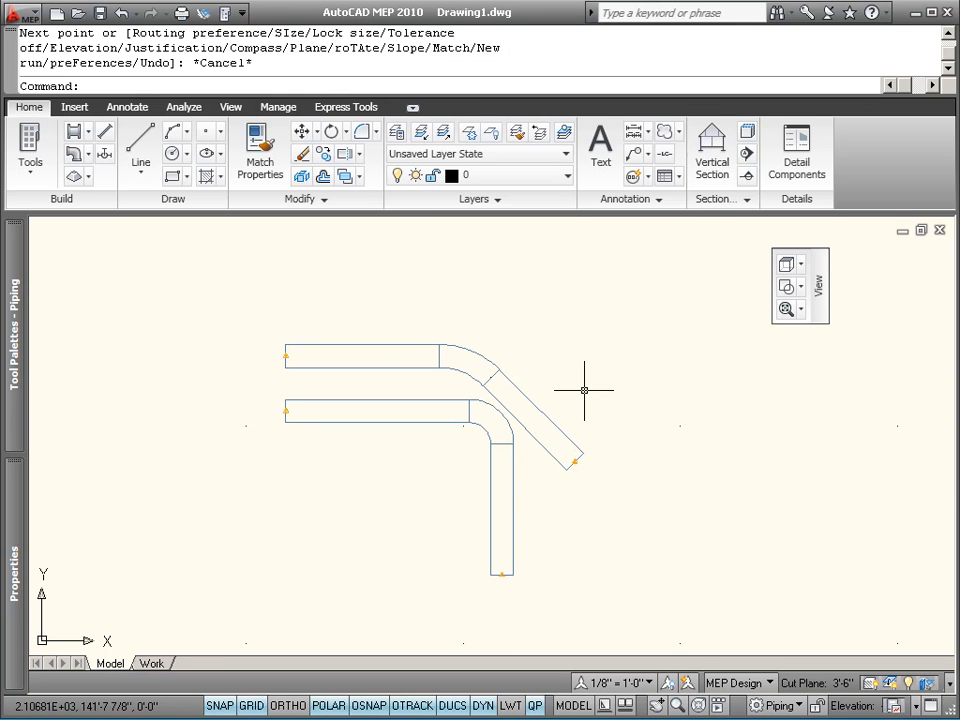
pyautogui.moveTo(492, 314)
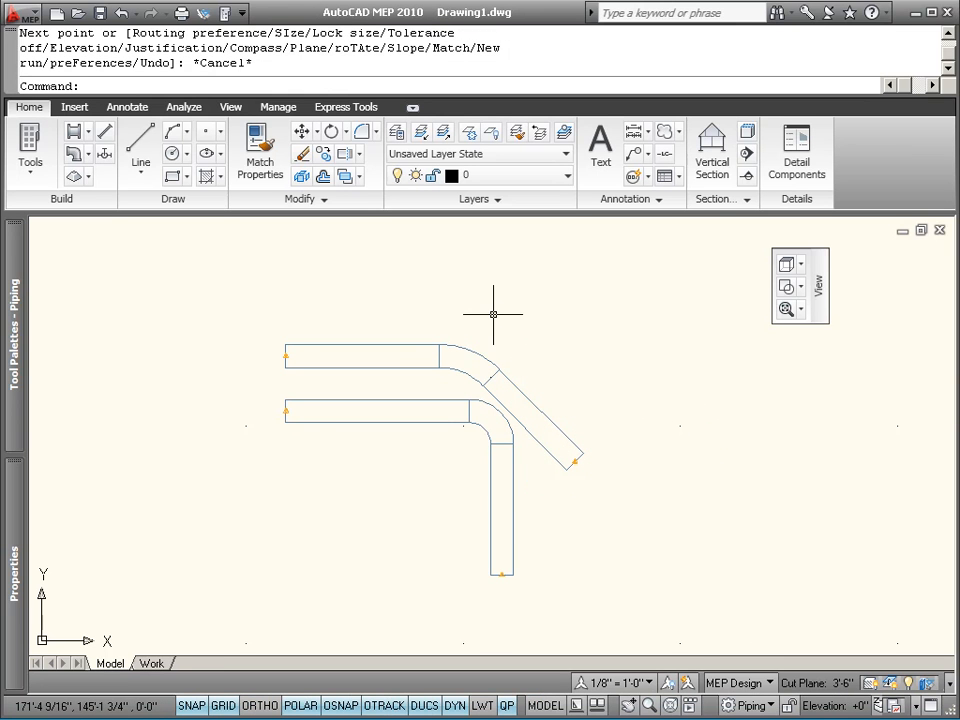
pyautogui.moveTo(420, 276)
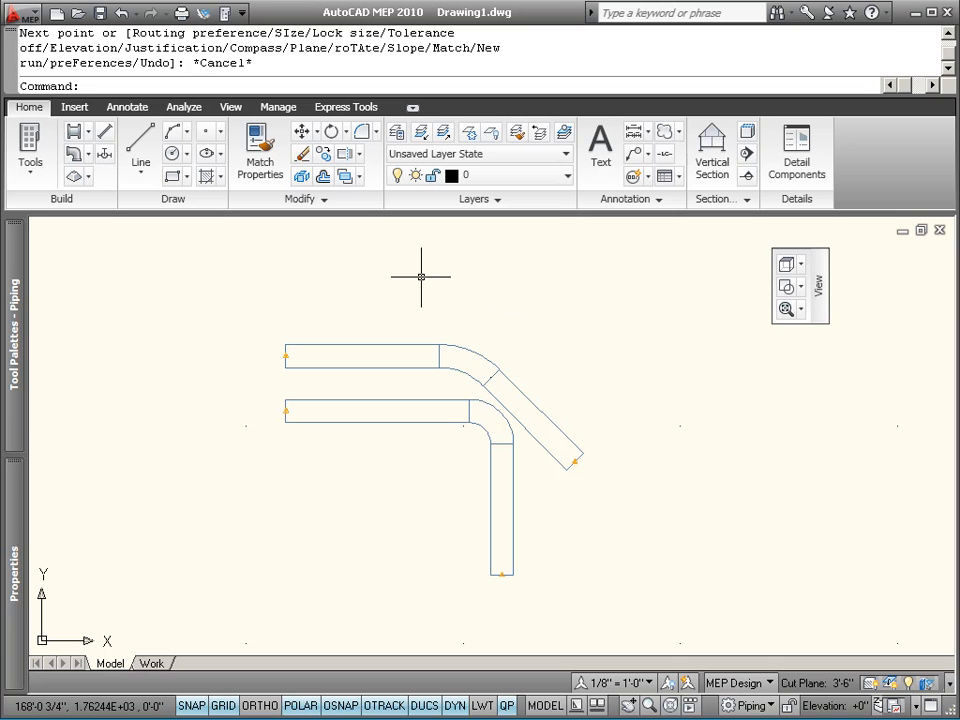
pyautogui.moveTo(90, 538)
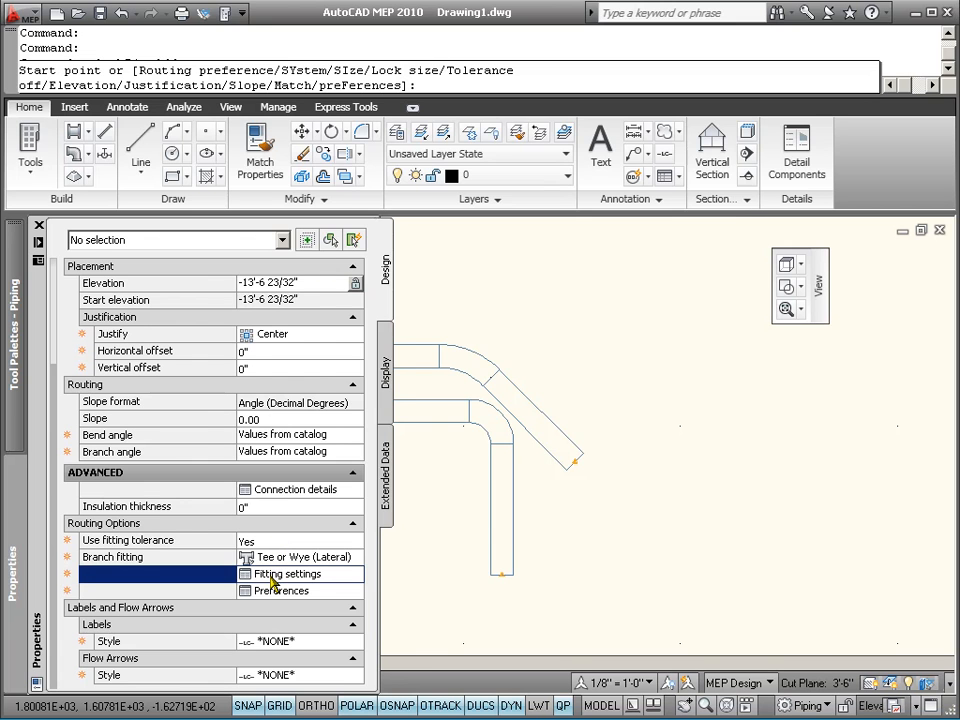
# Reset the routing elbow fitting to Butt Welded - LR Elbow for the new pipe run.
pyautogui.click(288, 572)
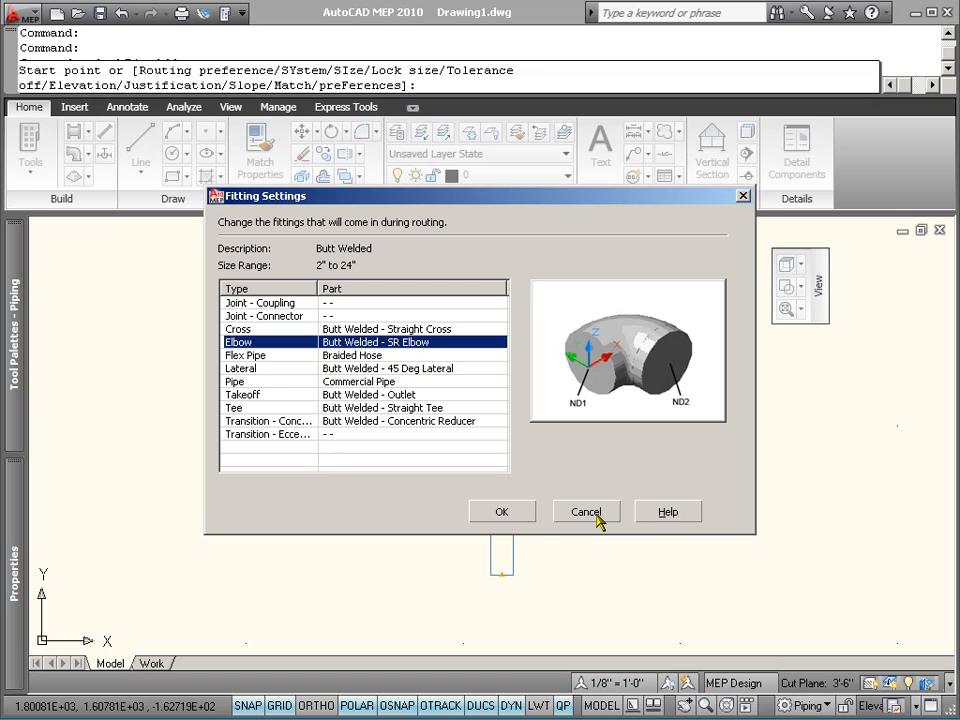
pyautogui.moveTo(500, 348)
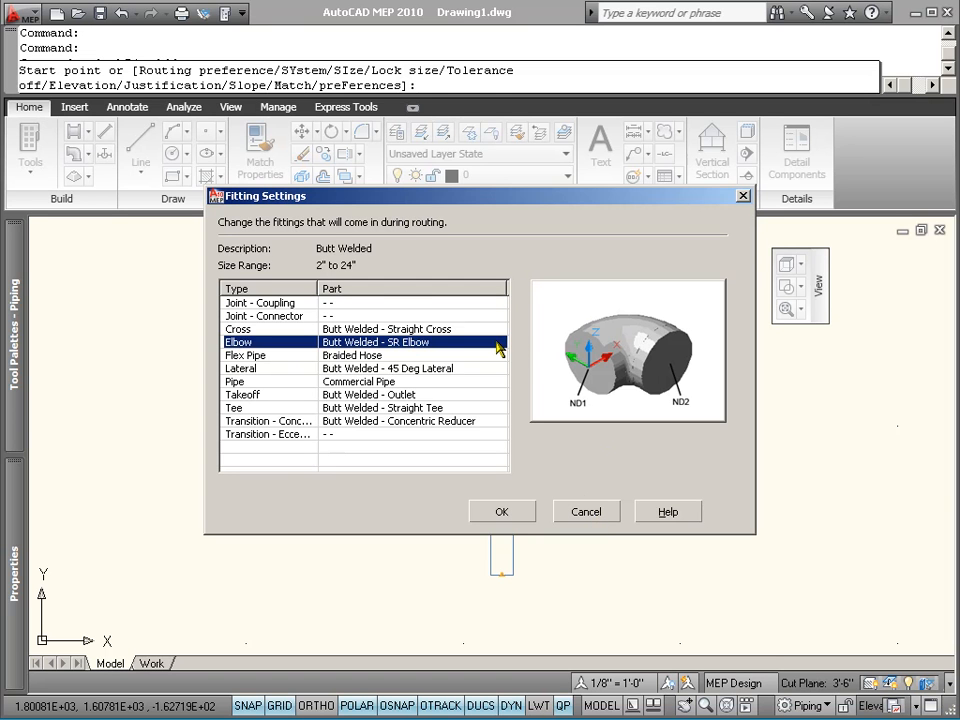
pyautogui.click(496, 342)
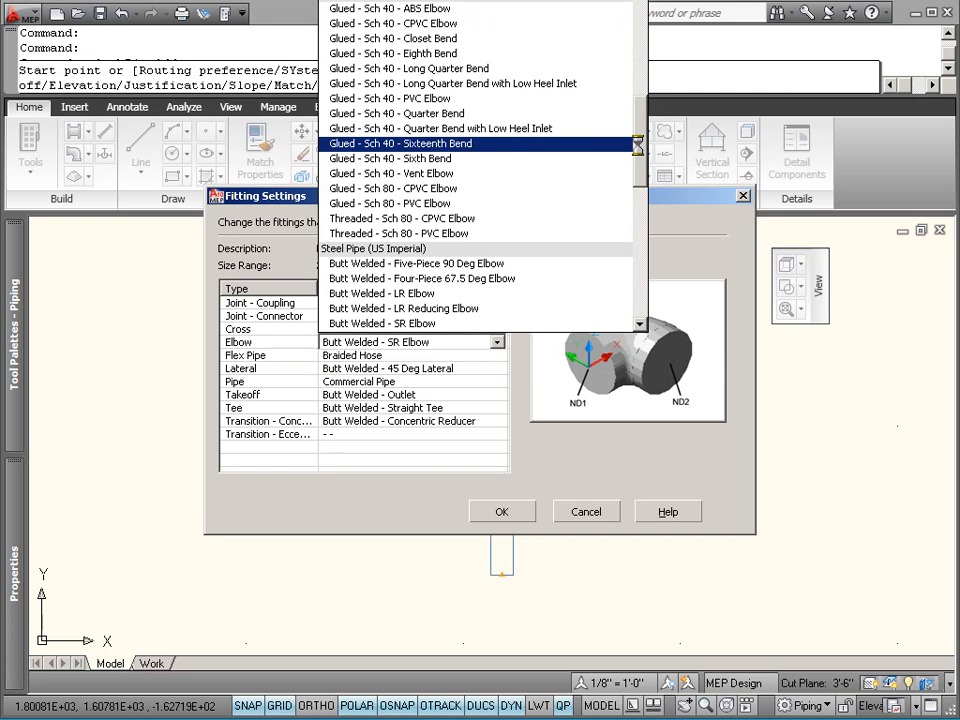
pyautogui.scroll(-3)
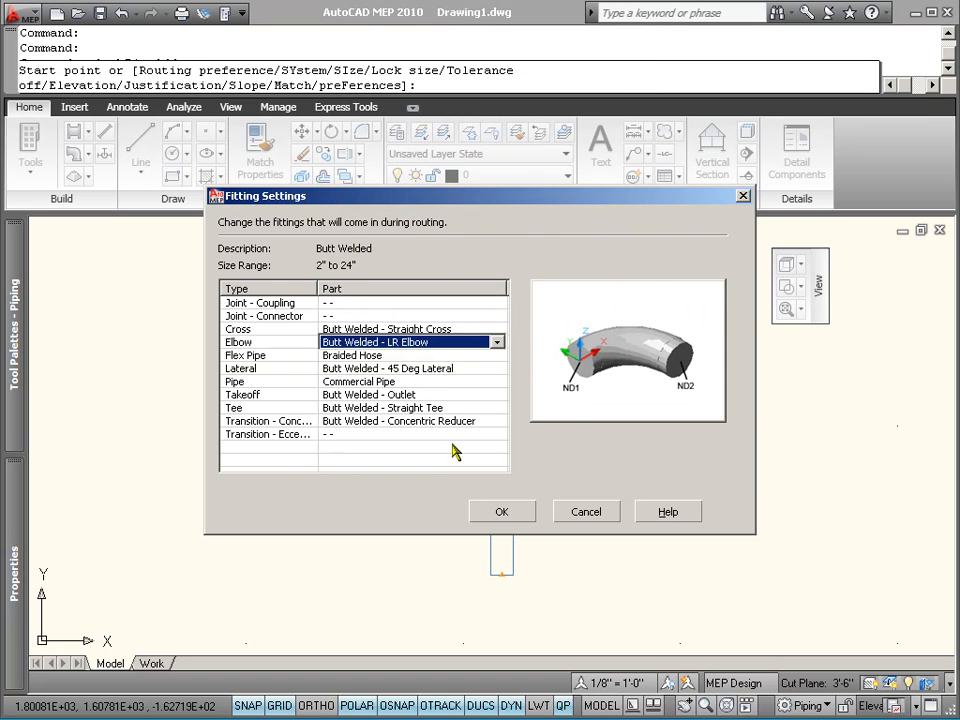
pyautogui.click(502, 512)
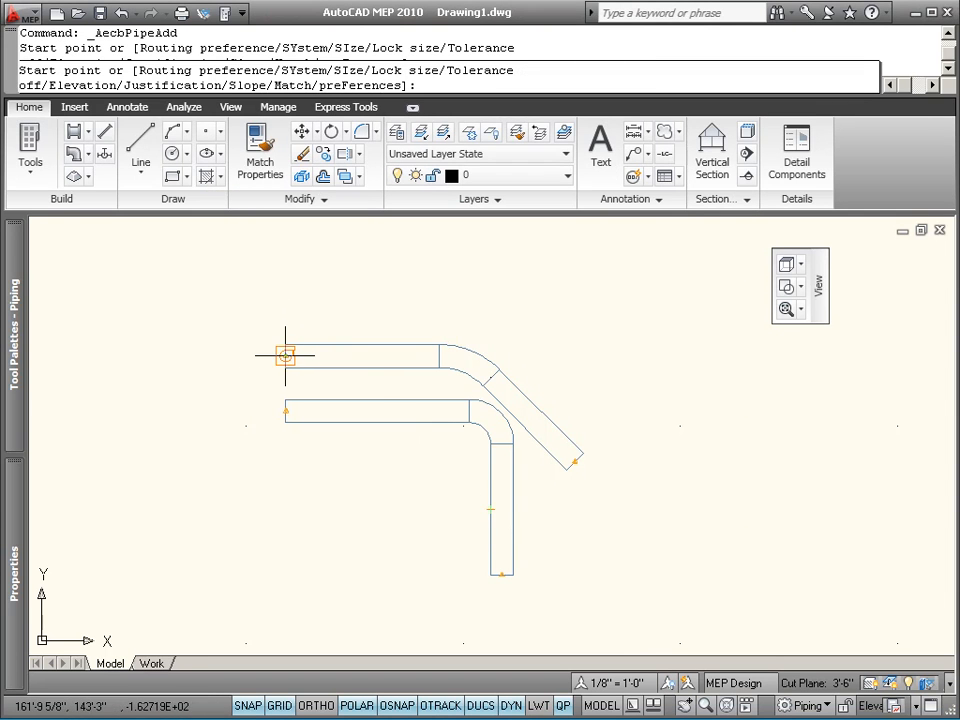
# Draw a third 45° butt-welded pipe run and end the command.
pyautogui.click(284, 356)
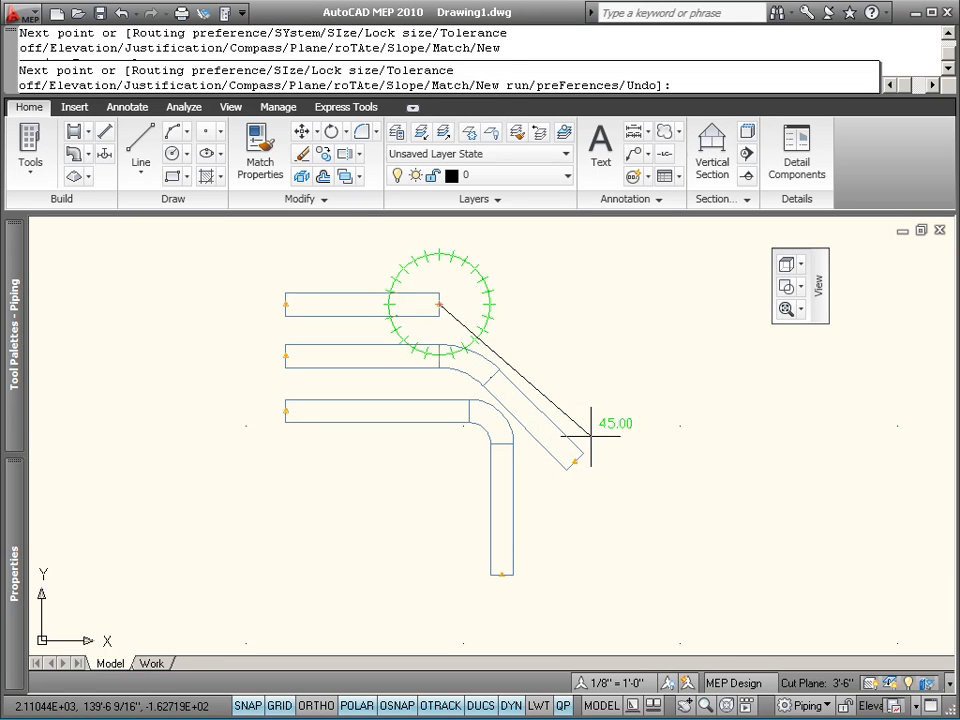
pyautogui.moveTo(636, 500)
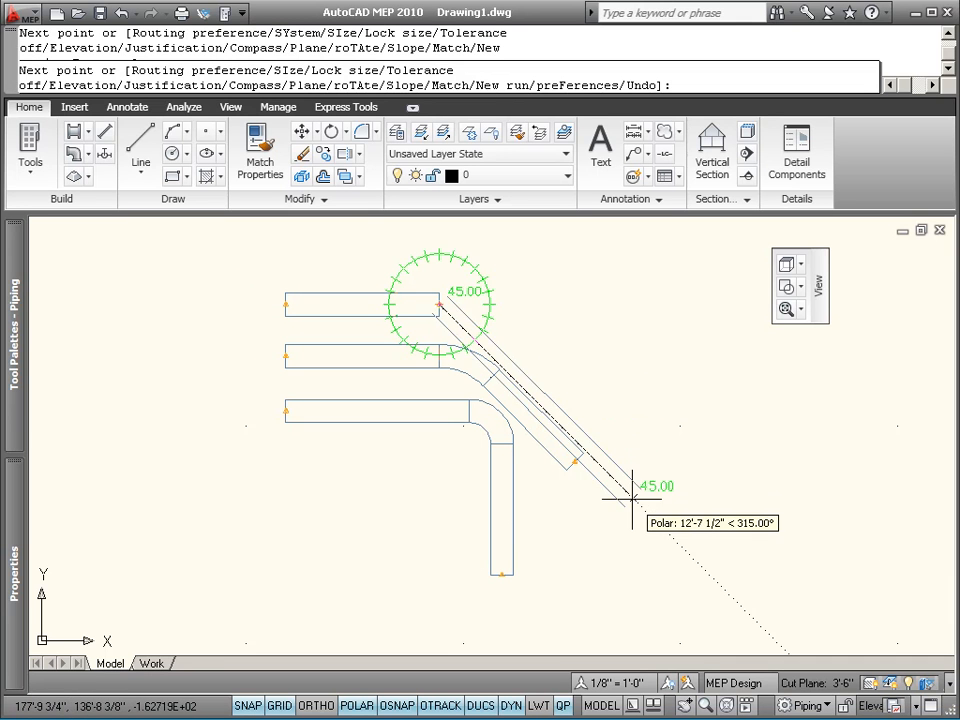
pyautogui.press('Escape')
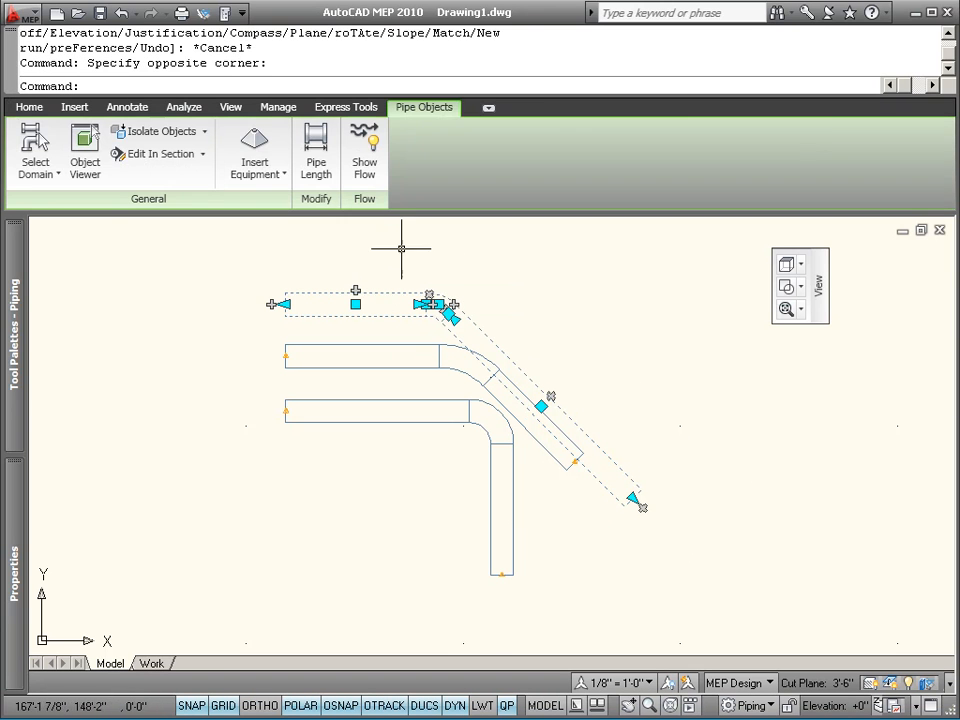
# Move the angled and middle straight pipes out from between the elbow runs.
pyautogui.click(28, 108)
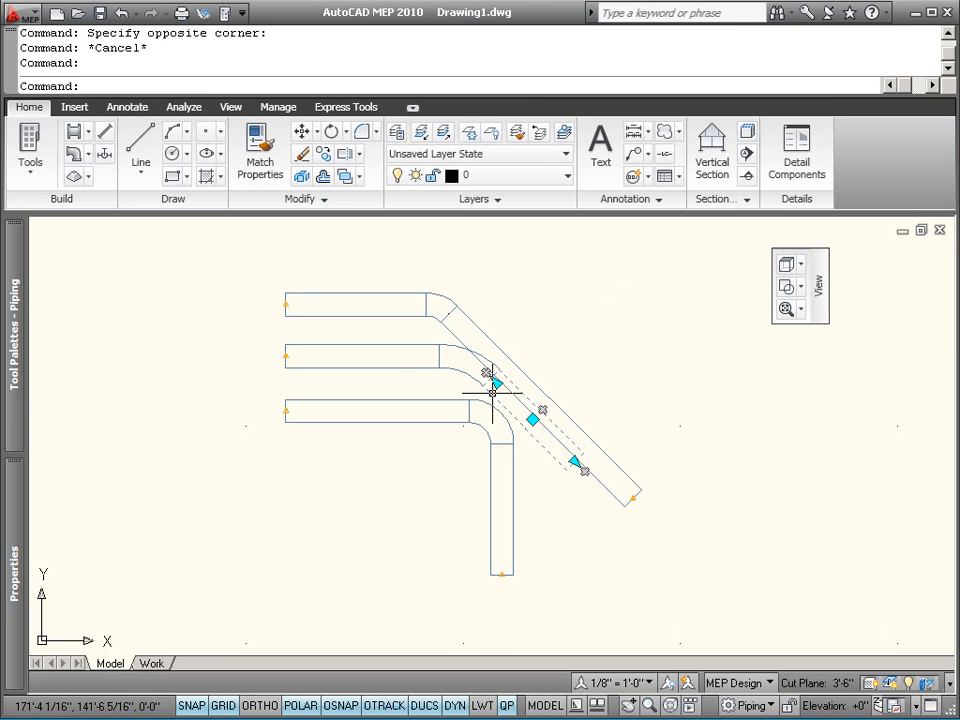
pyautogui.click(362, 356)
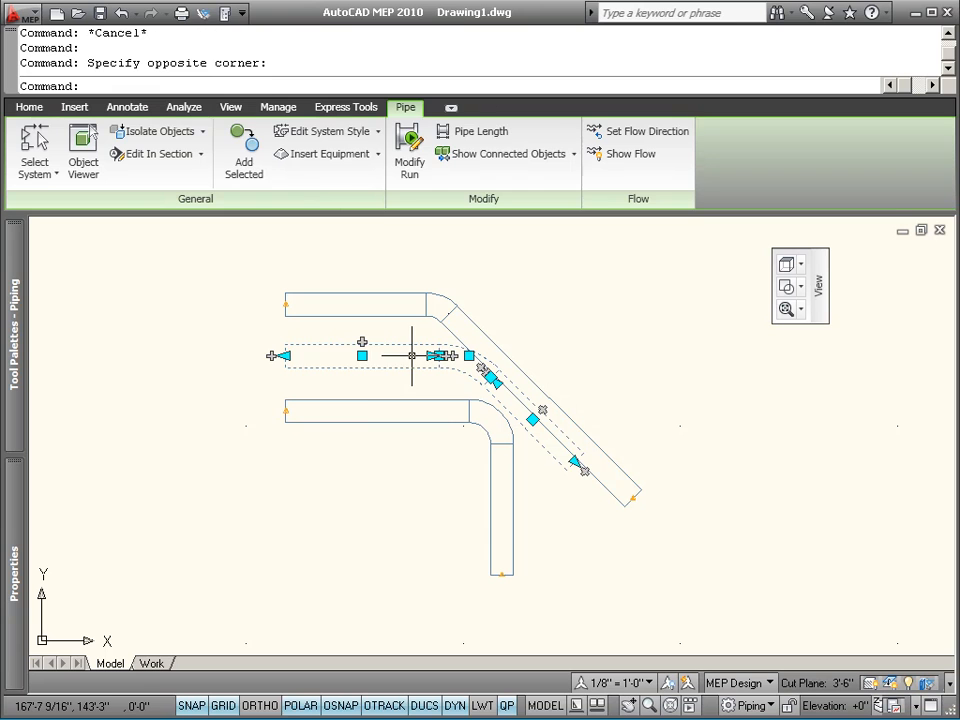
pyautogui.rightClick(362, 356)
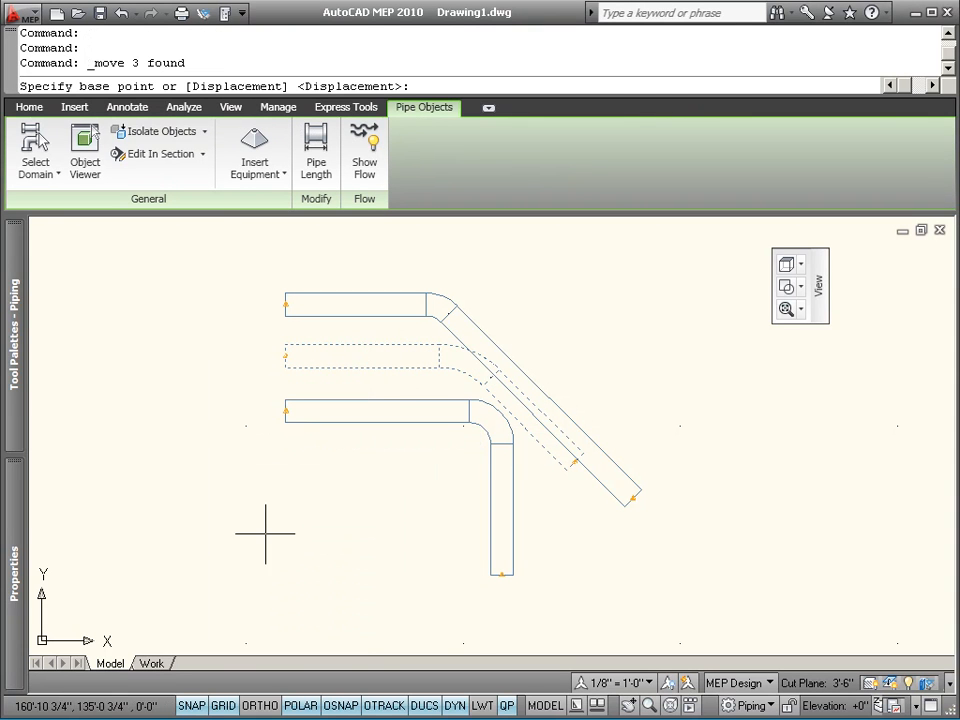
pyautogui.click(264, 532)
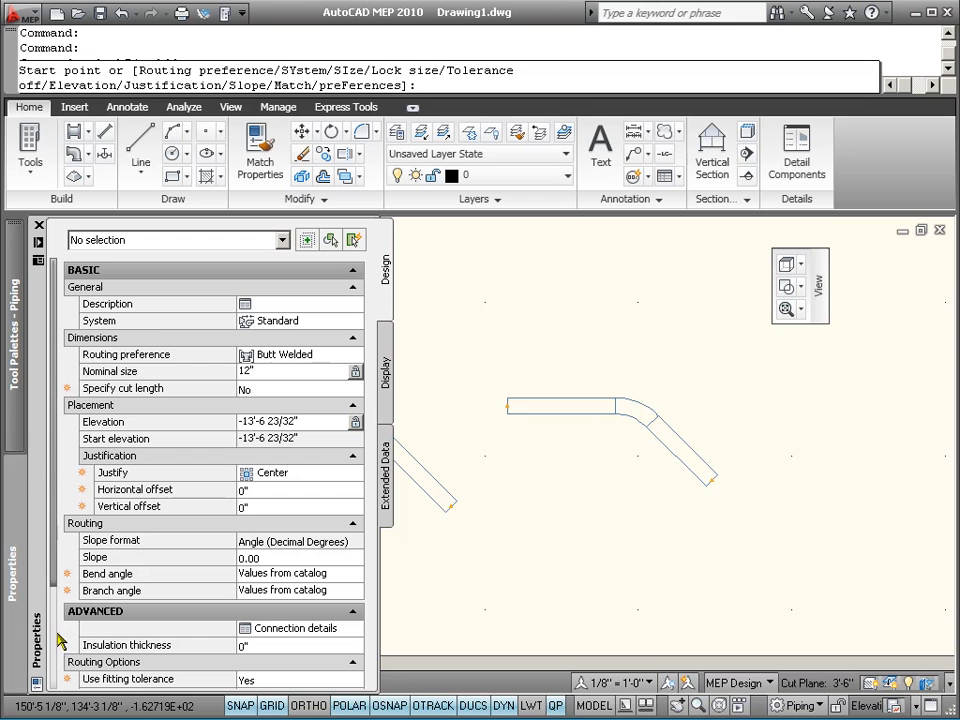
# Switch the routing elbow to Butt Welded - SR Elbow and route new short-radius runs.
pyautogui.scroll(-3)
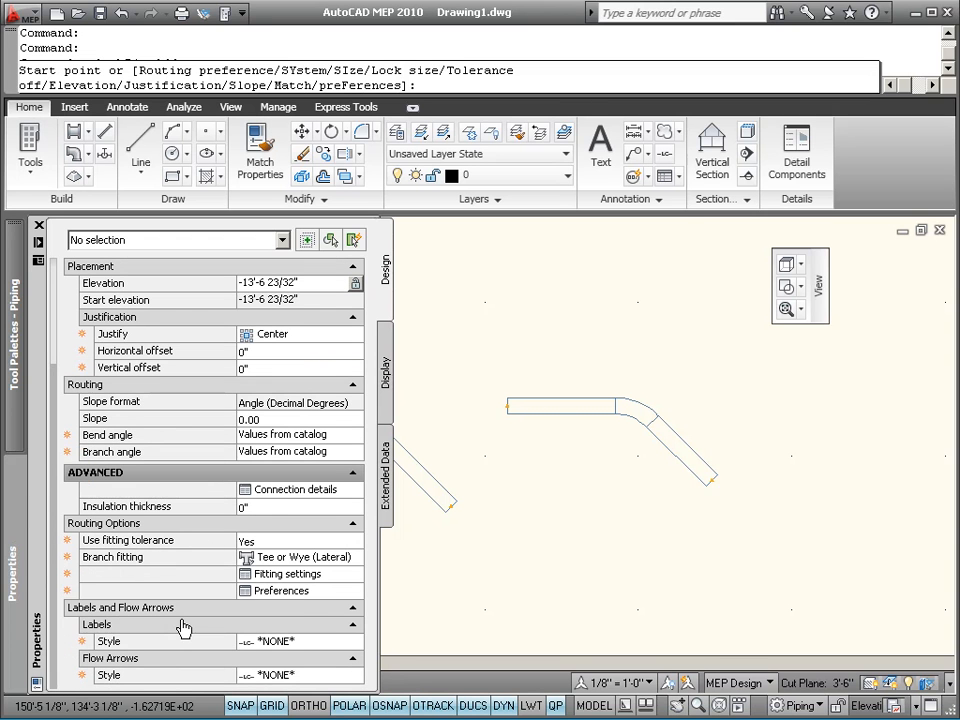
pyautogui.moveTo(184, 628)
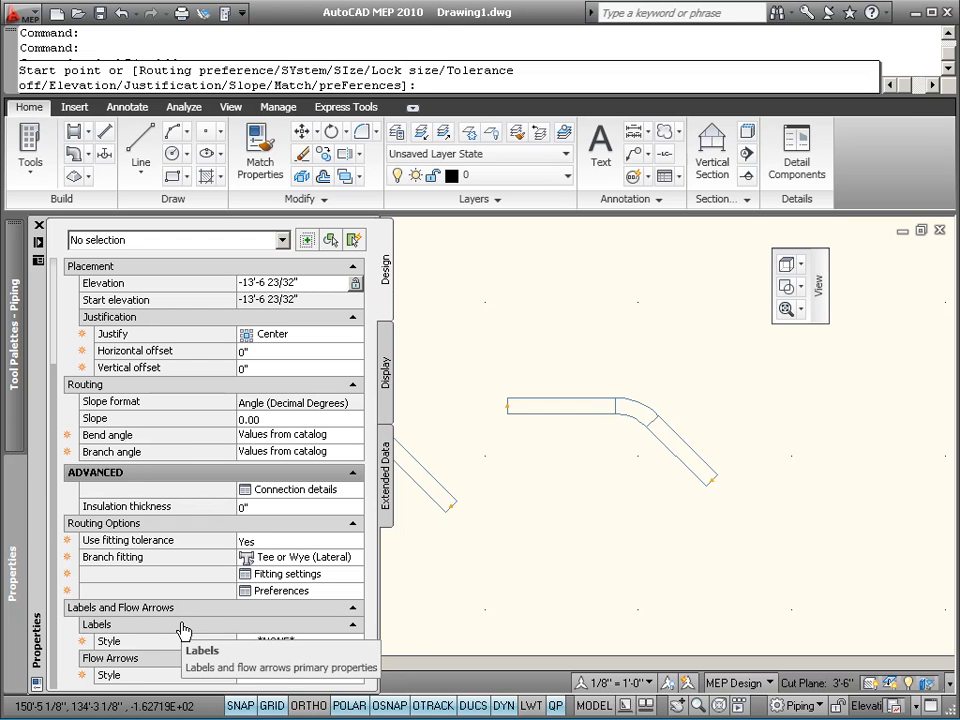
pyautogui.click(288, 572)
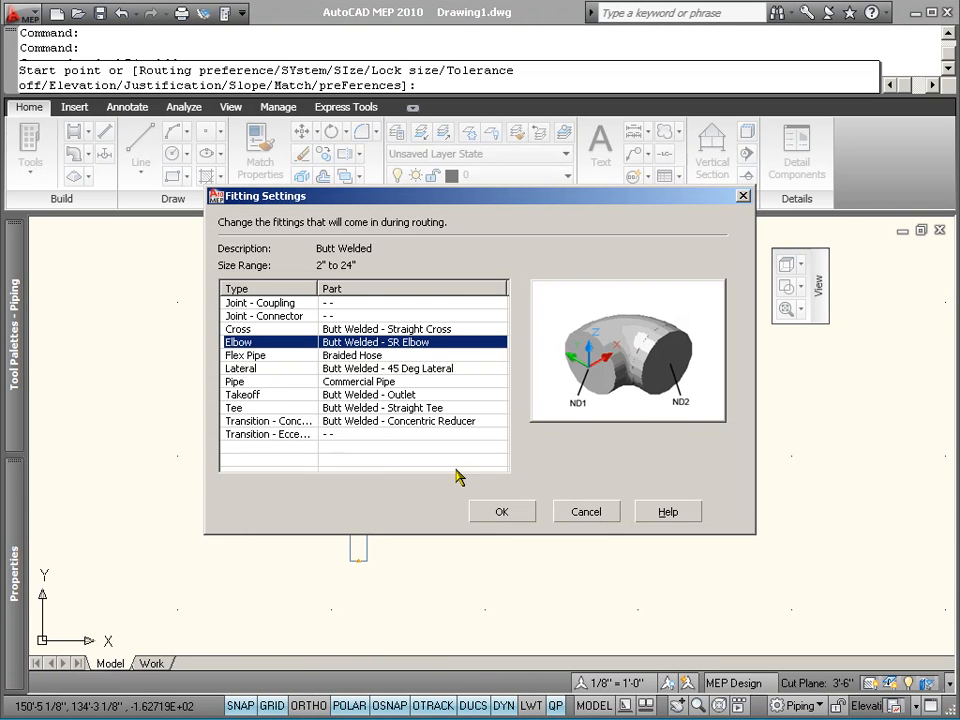
pyautogui.click(502, 512)
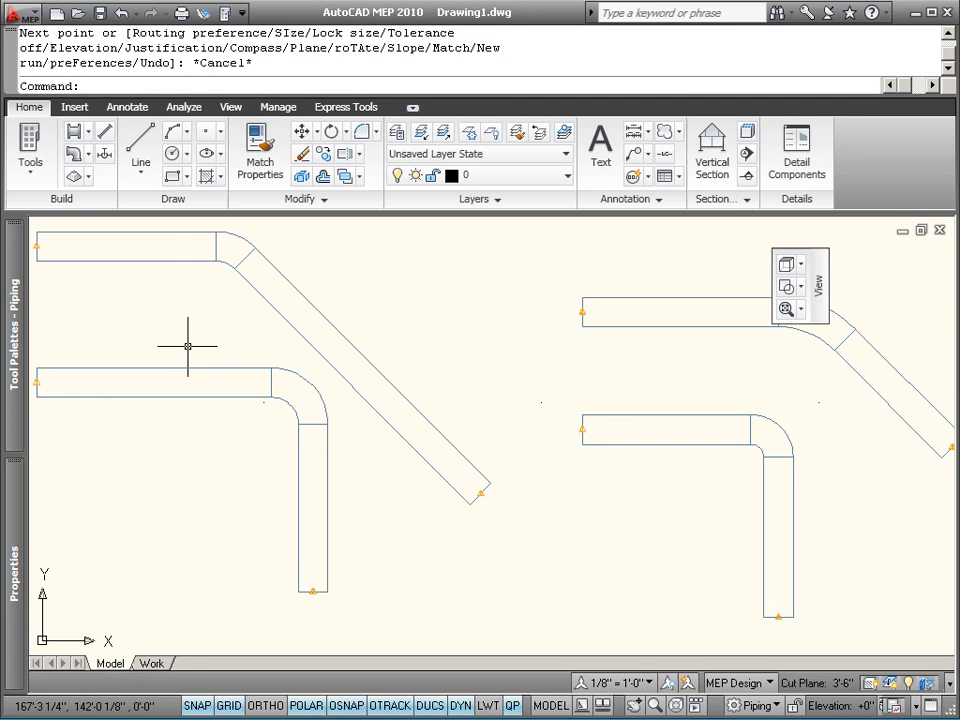
# Erase the pipe of the top 45° run.
pyautogui.click(232, 248)
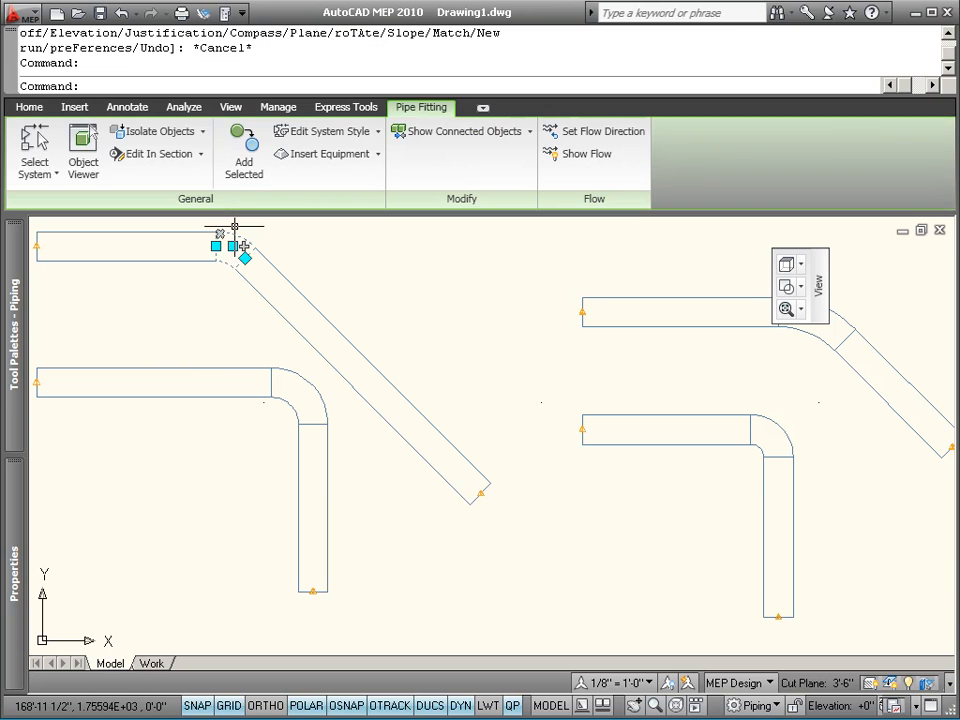
pyautogui.click(28, 108)
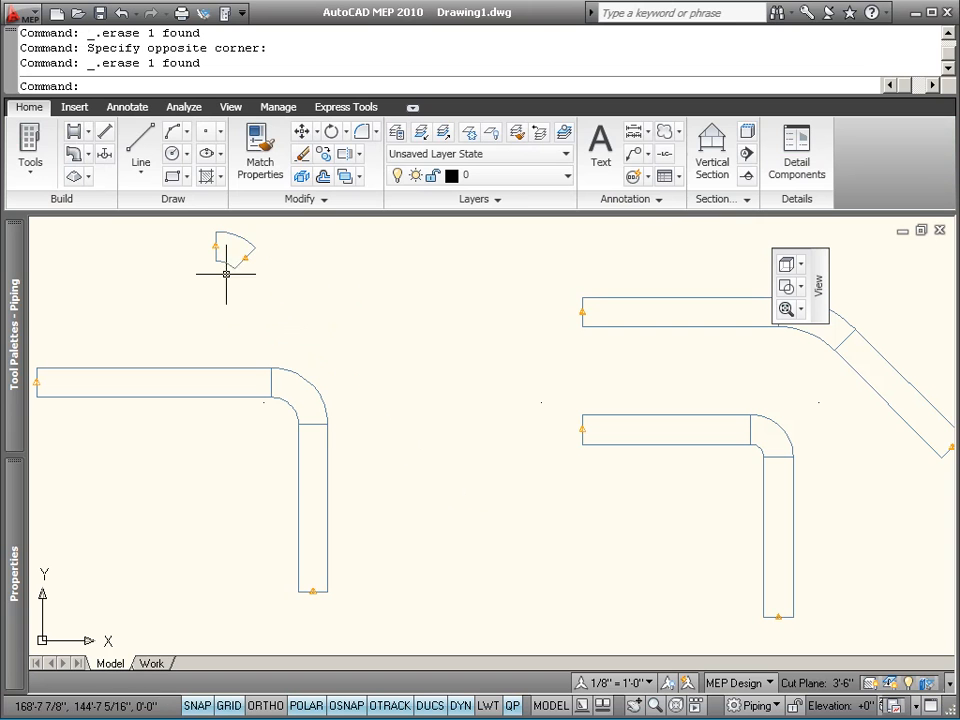
# Grip-stretch the 90° elbow's end with Node snap, then cancel and deselect.
pyautogui.click(226, 248)
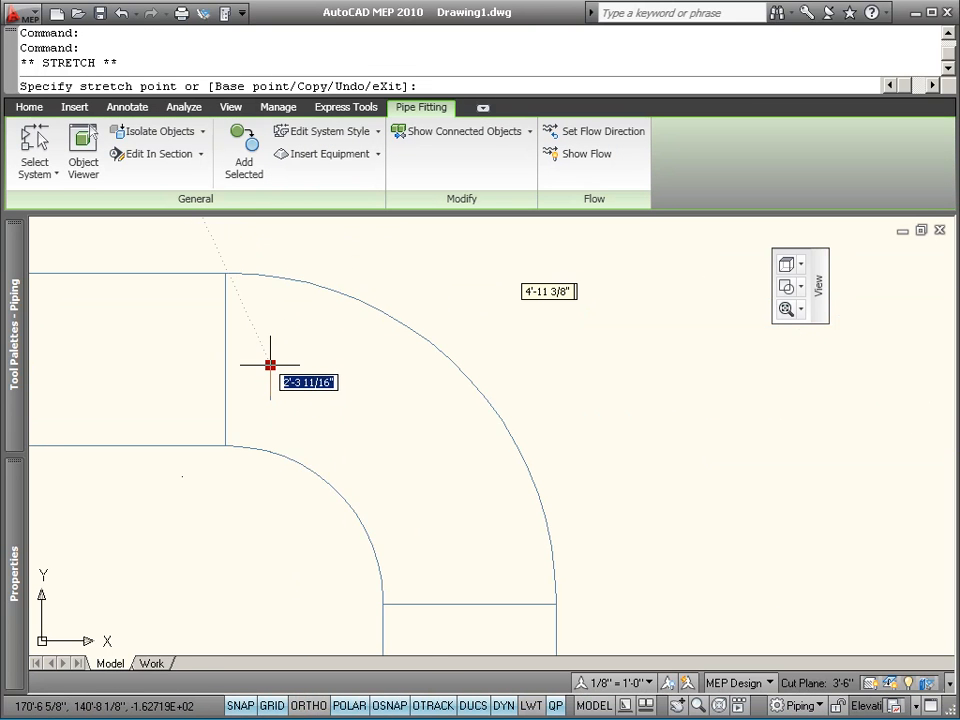
pyautogui.rightClick(268, 364)
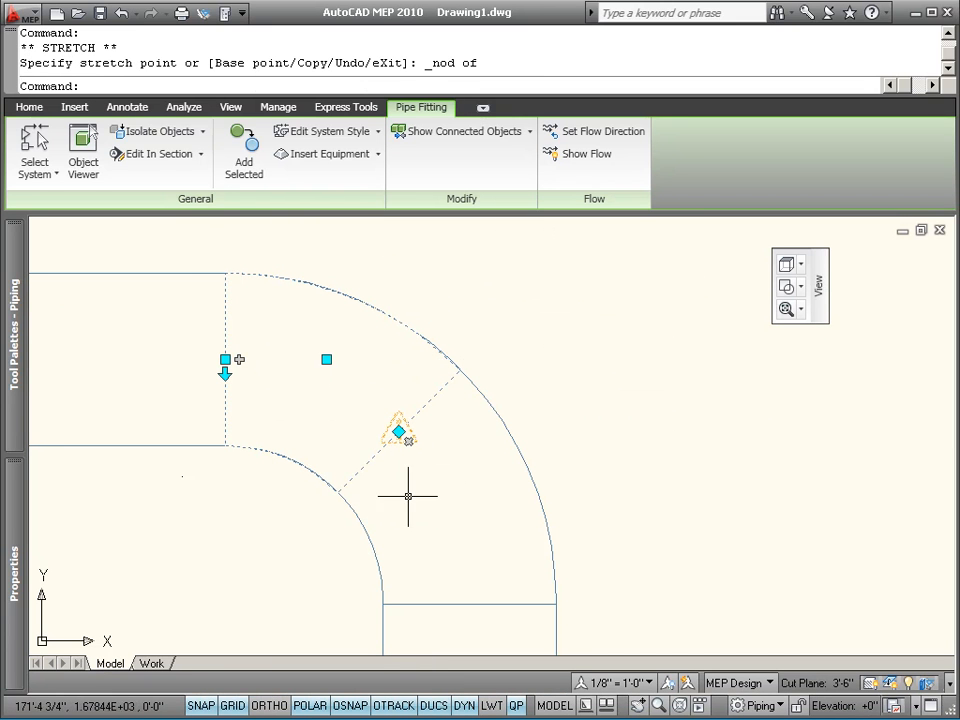
pyautogui.moveTo(312, 472)
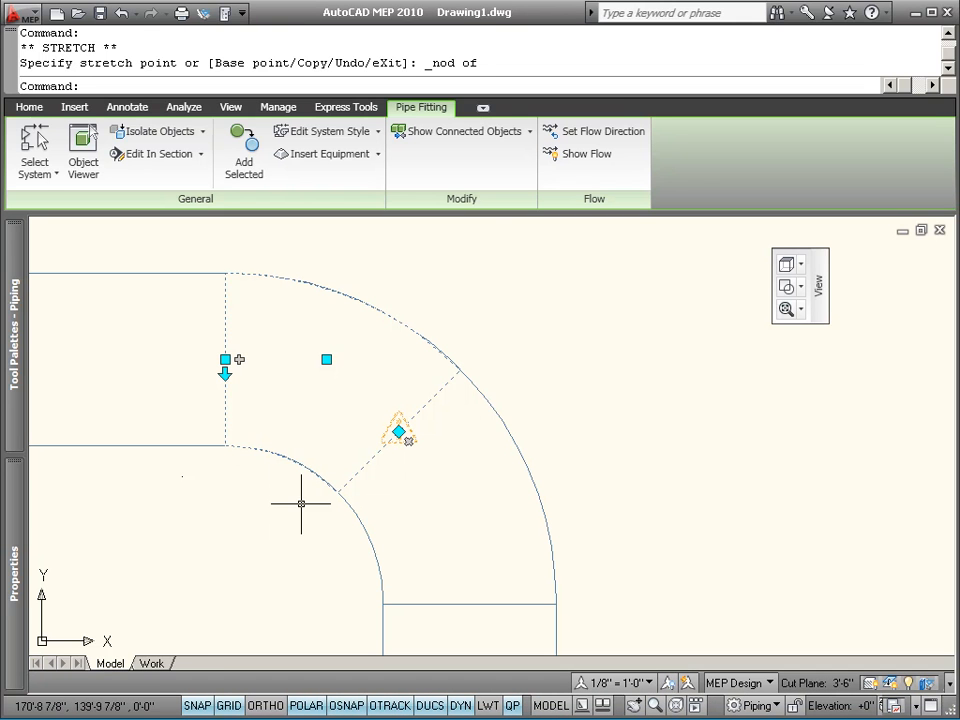
pyautogui.moveTo(324, 540)
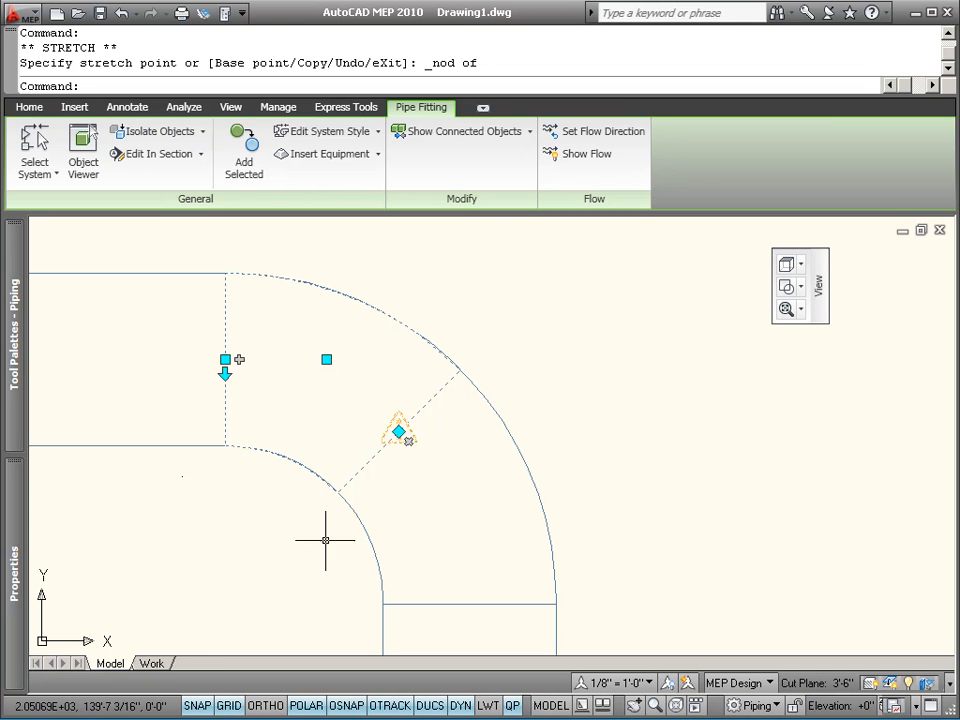
pyautogui.moveTo(382, 568)
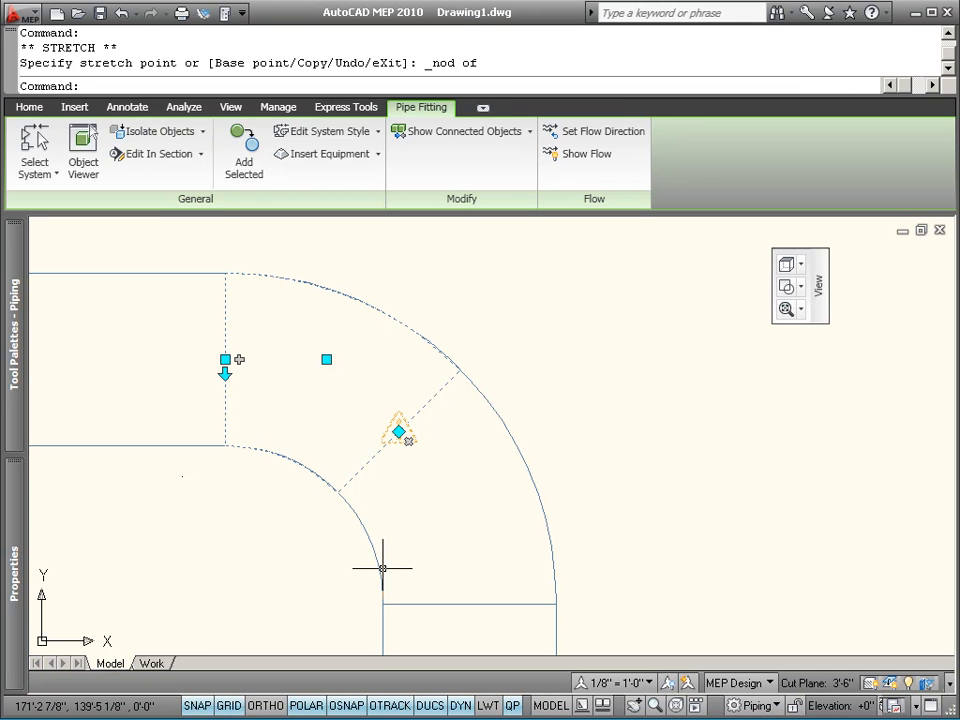
pyautogui.moveTo(384, 484)
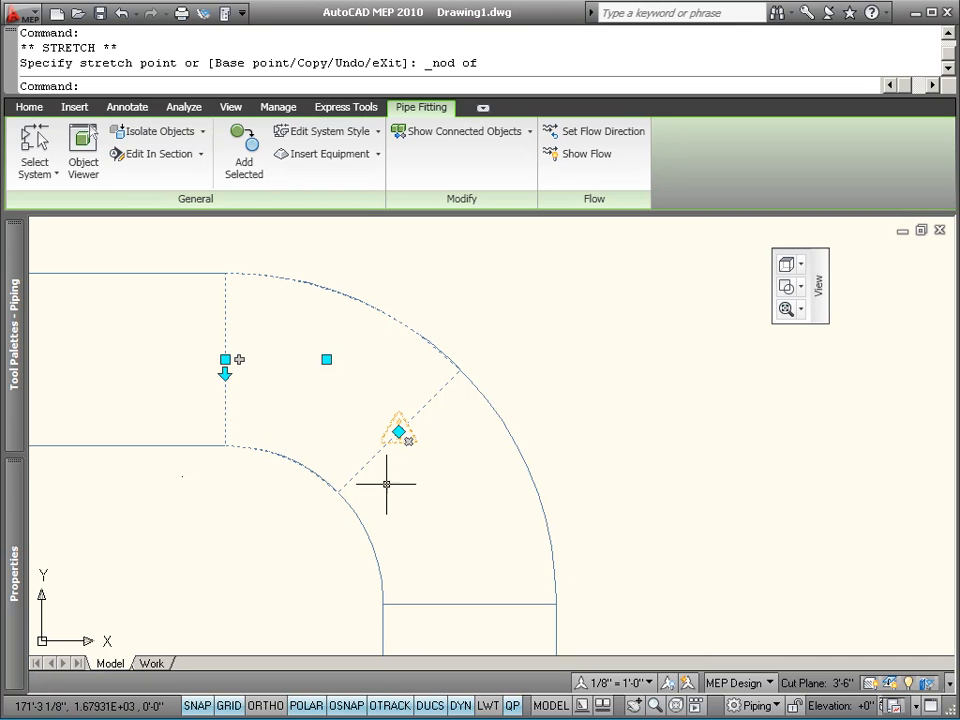
pyautogui.moveTo(360, 444)
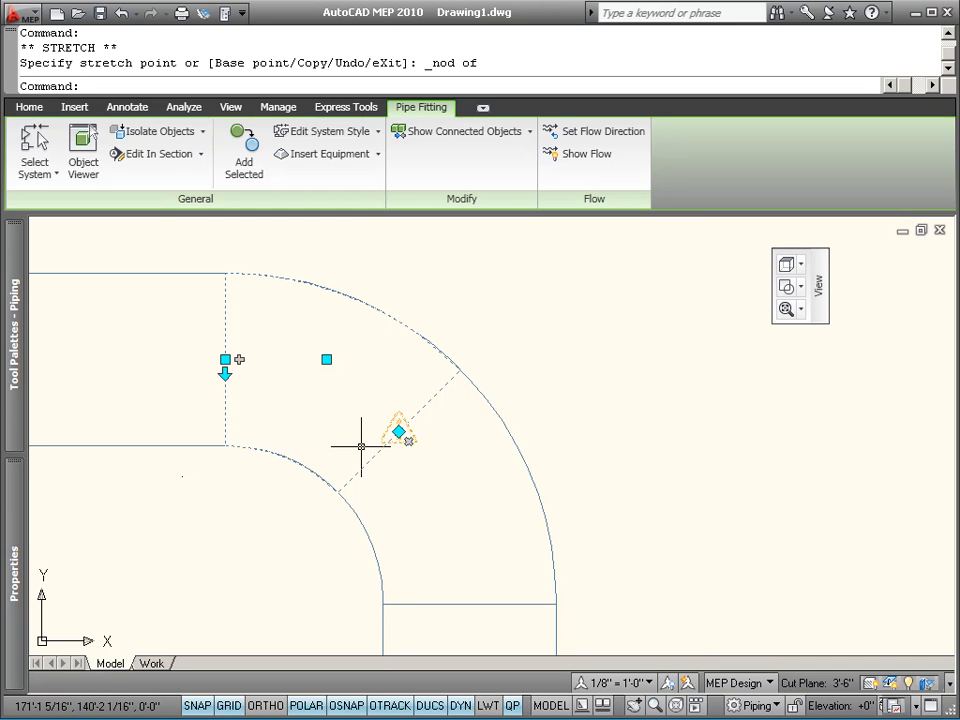
pyautogui.press('Escape')
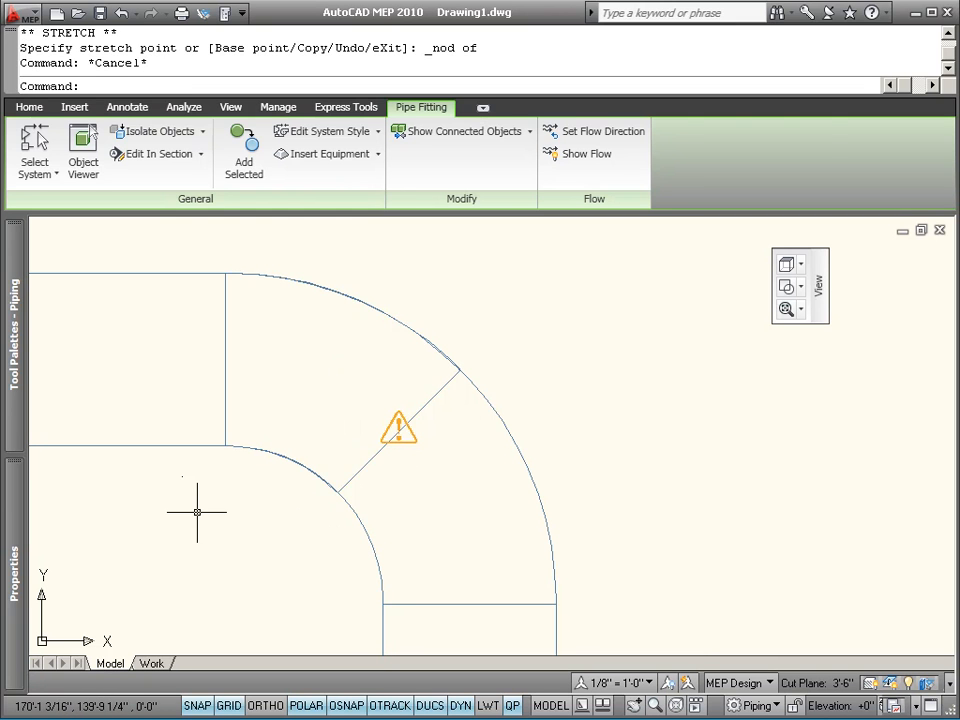
pyautogui.click(28, 108)
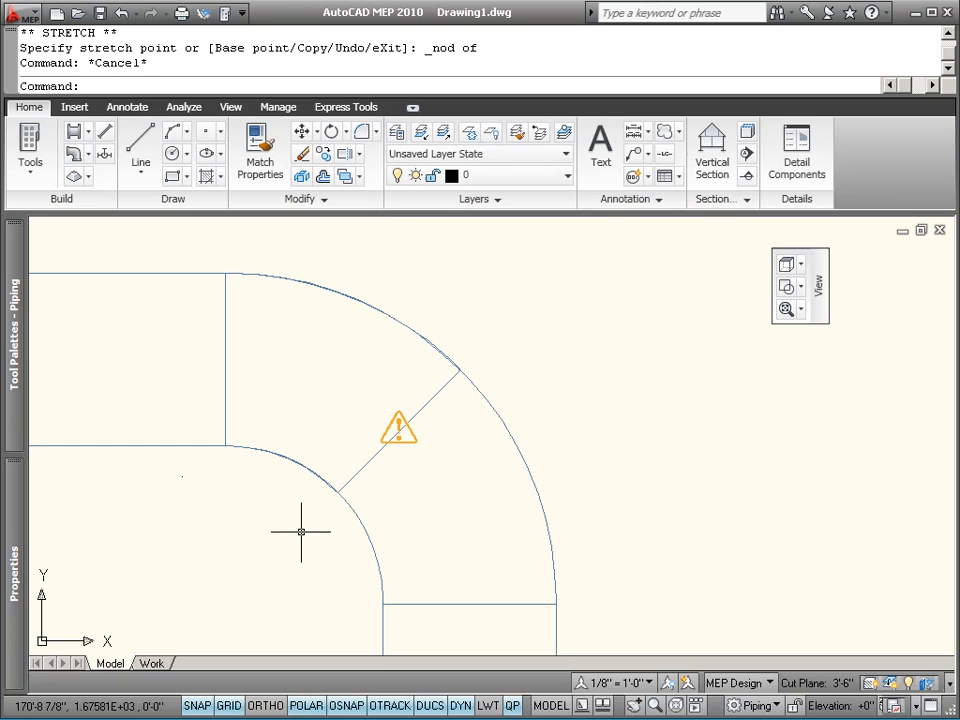
pyautogui.moveTo(310, 508)
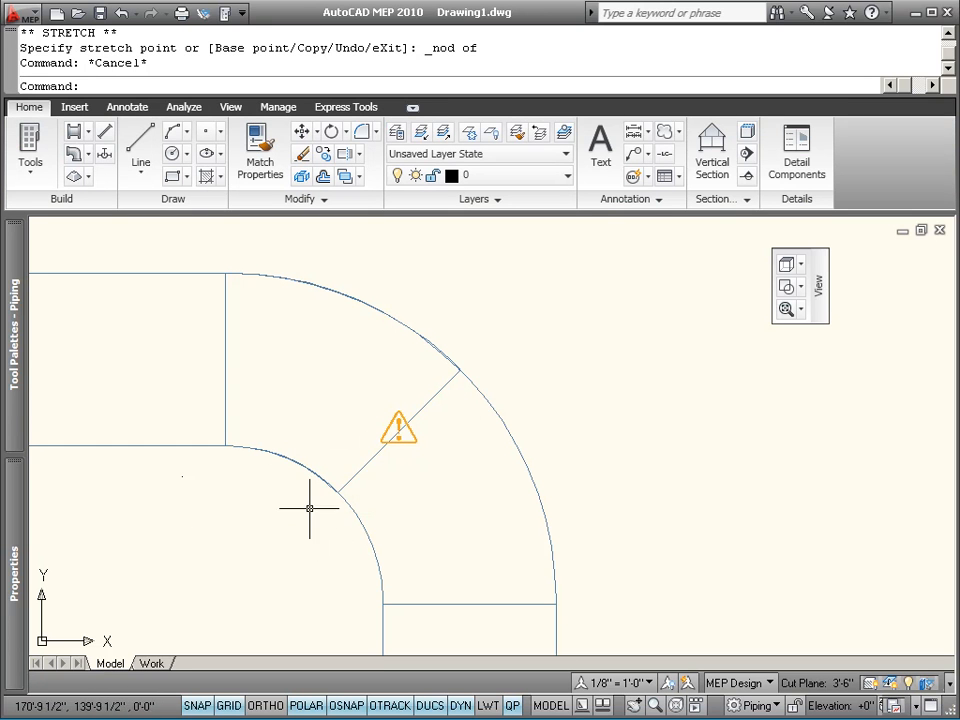
pyautogui.moveTo(296, 524)
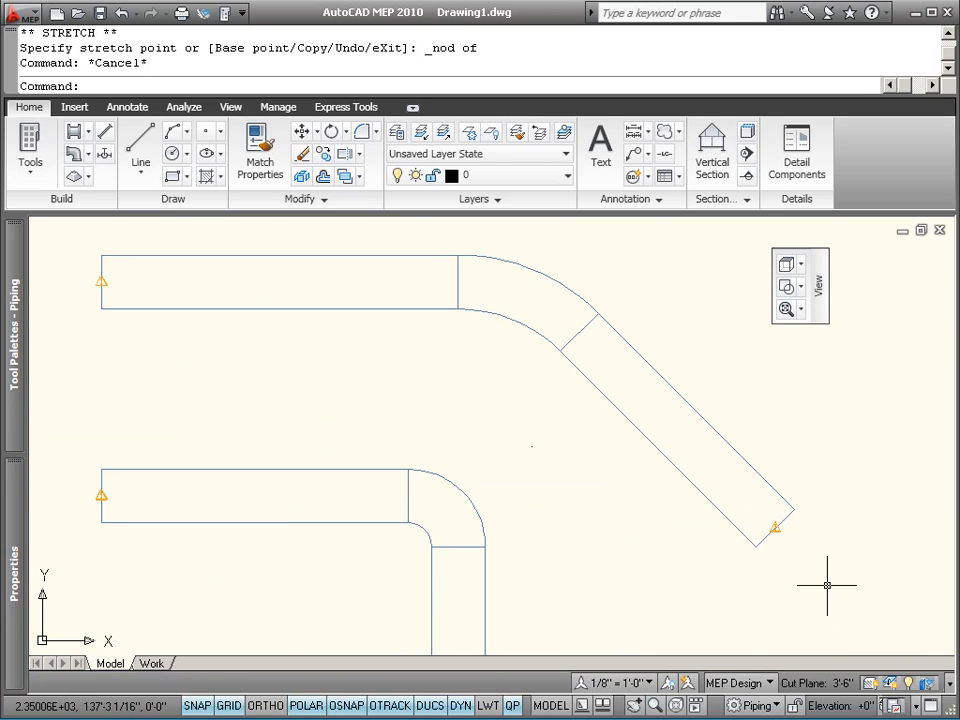
pyautogui.moveTo(732, 632)
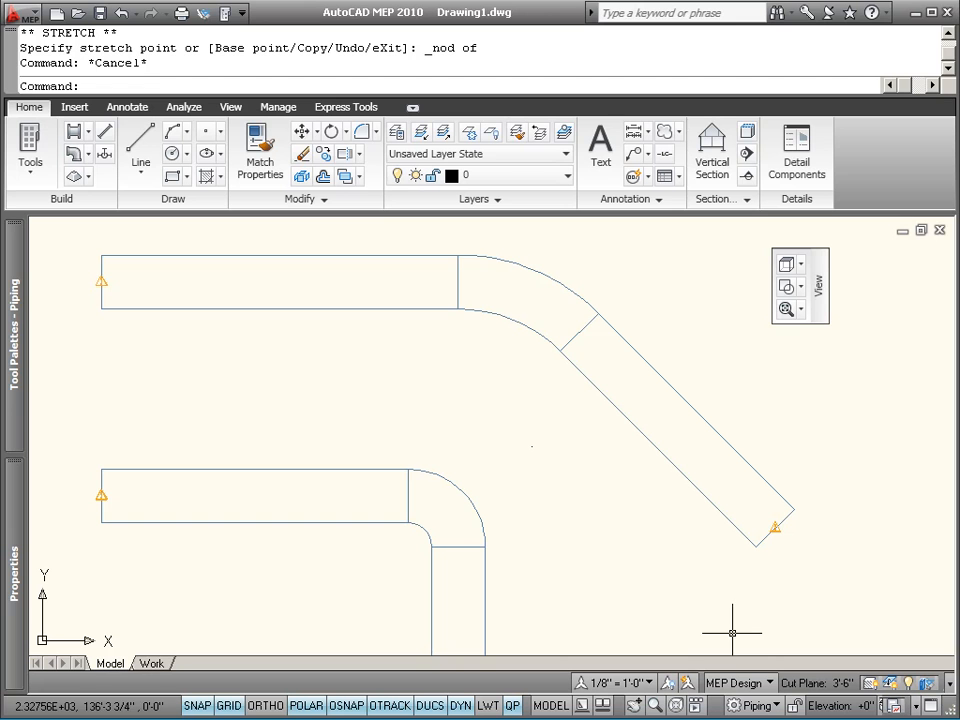
pyautogui.moveTo(660, 612)
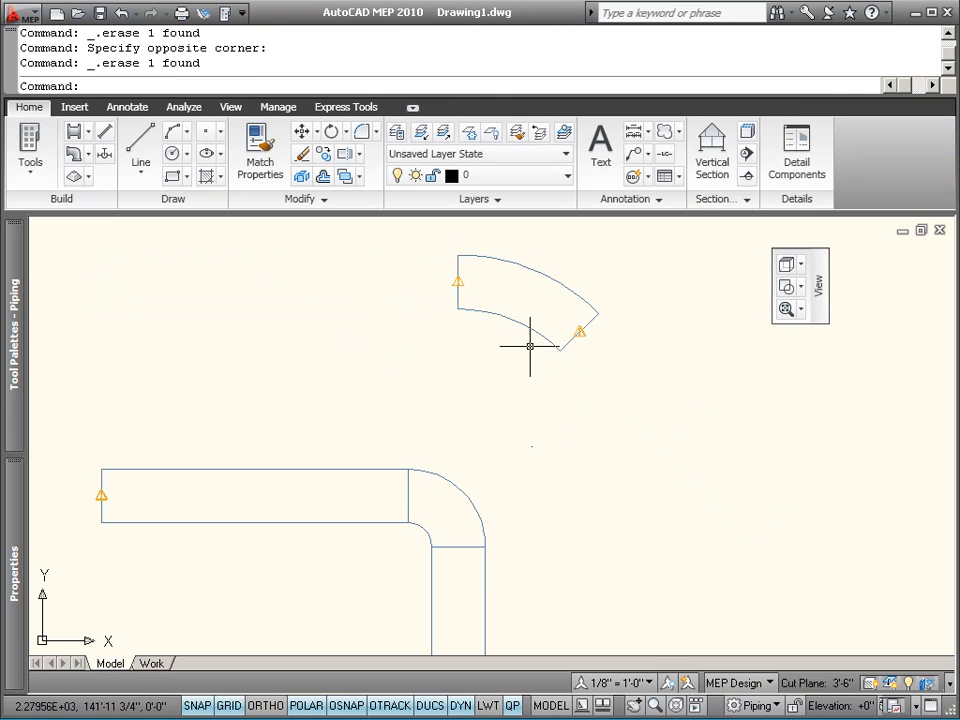
# Stretch the 45° elbow's end onto the 90° elbow's start node to overlay contours.
pyautogui.click(530, 300)
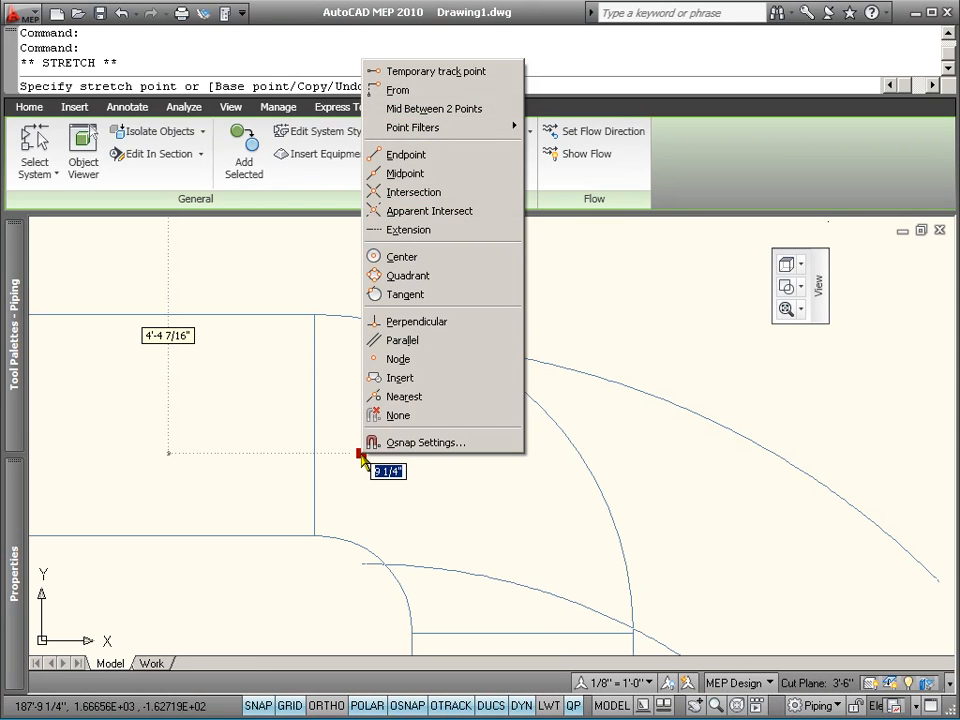
pyautogui.click(398, 358)
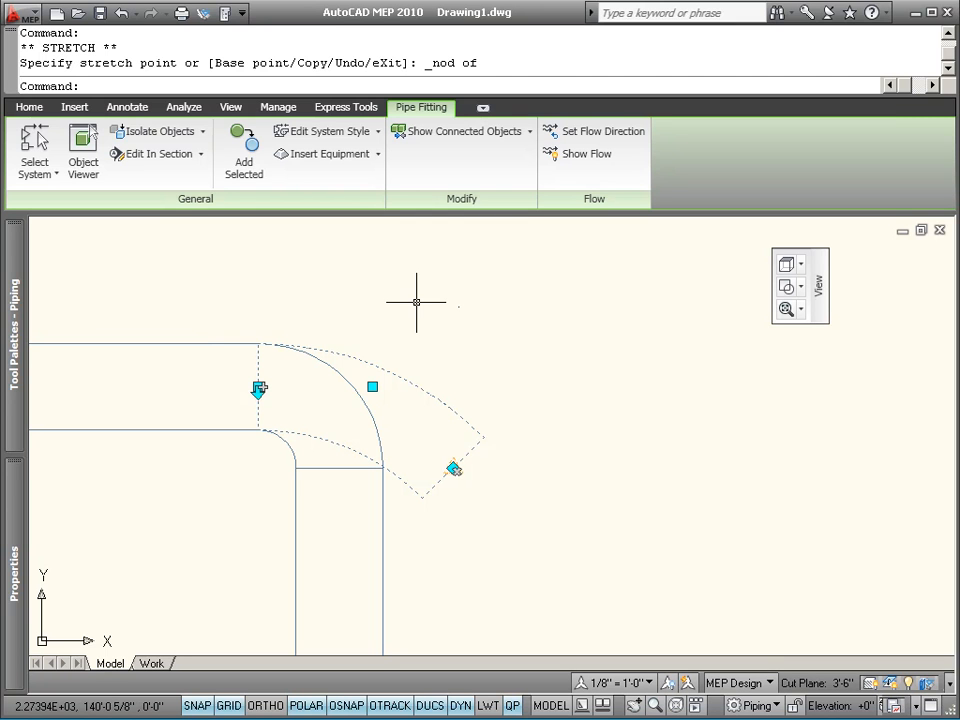
pyautogui.moveTo(490, 302)
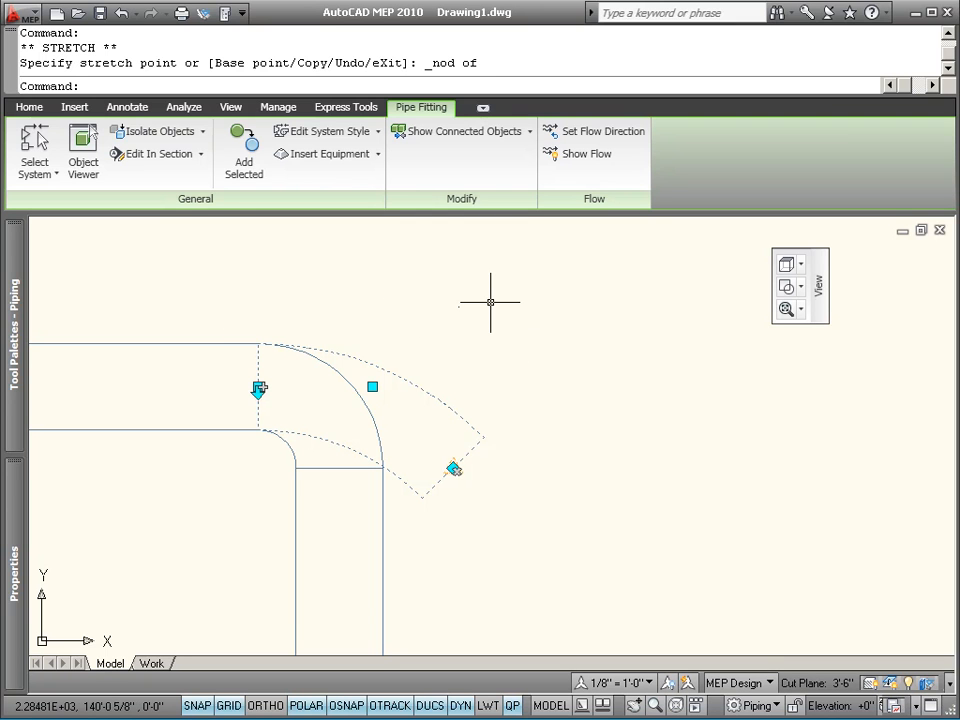